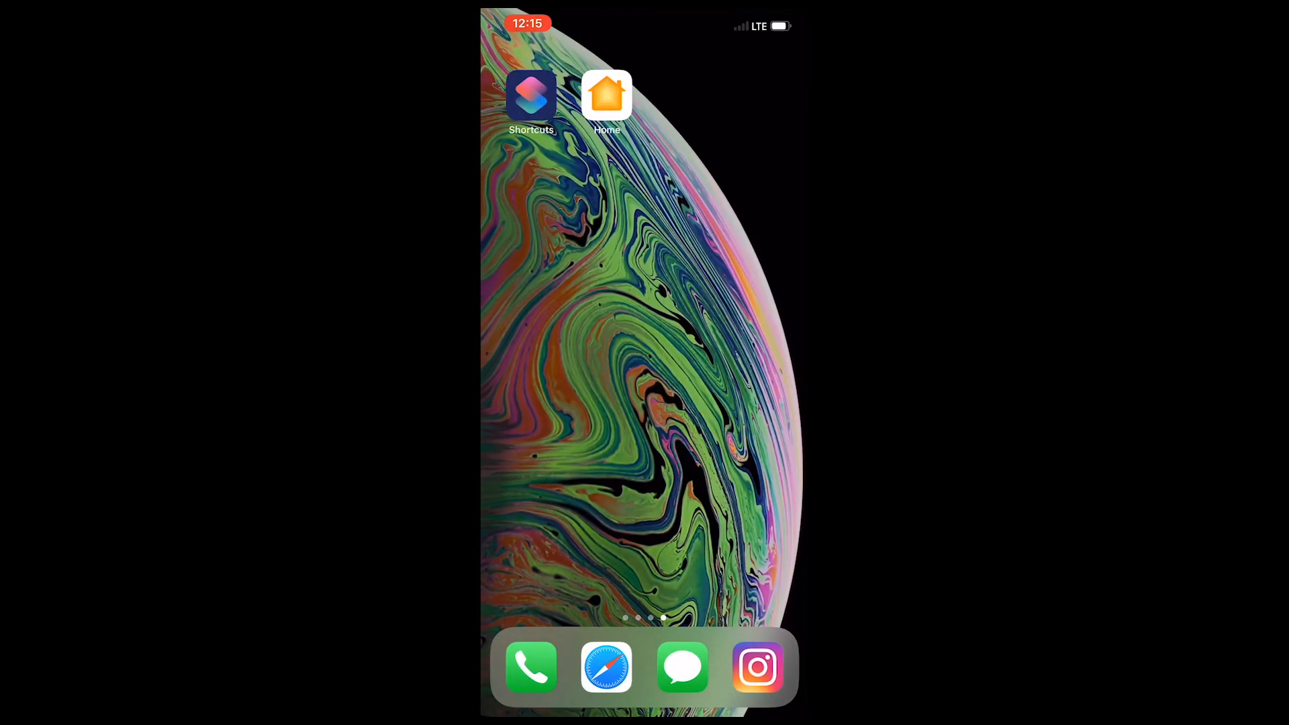
# Step: In Home, start adding a new custom scene rather than a suggested one
pyautogui.click(607, 93)
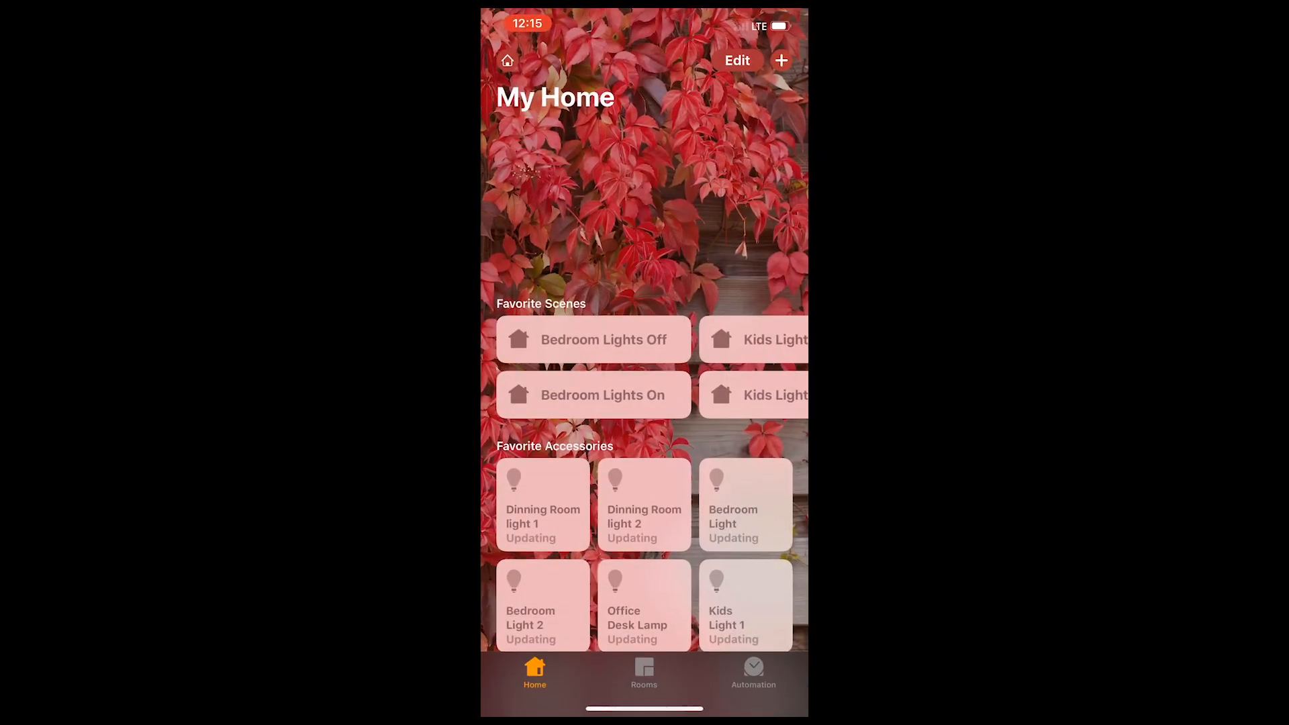
pyautogui.click(780, 60)
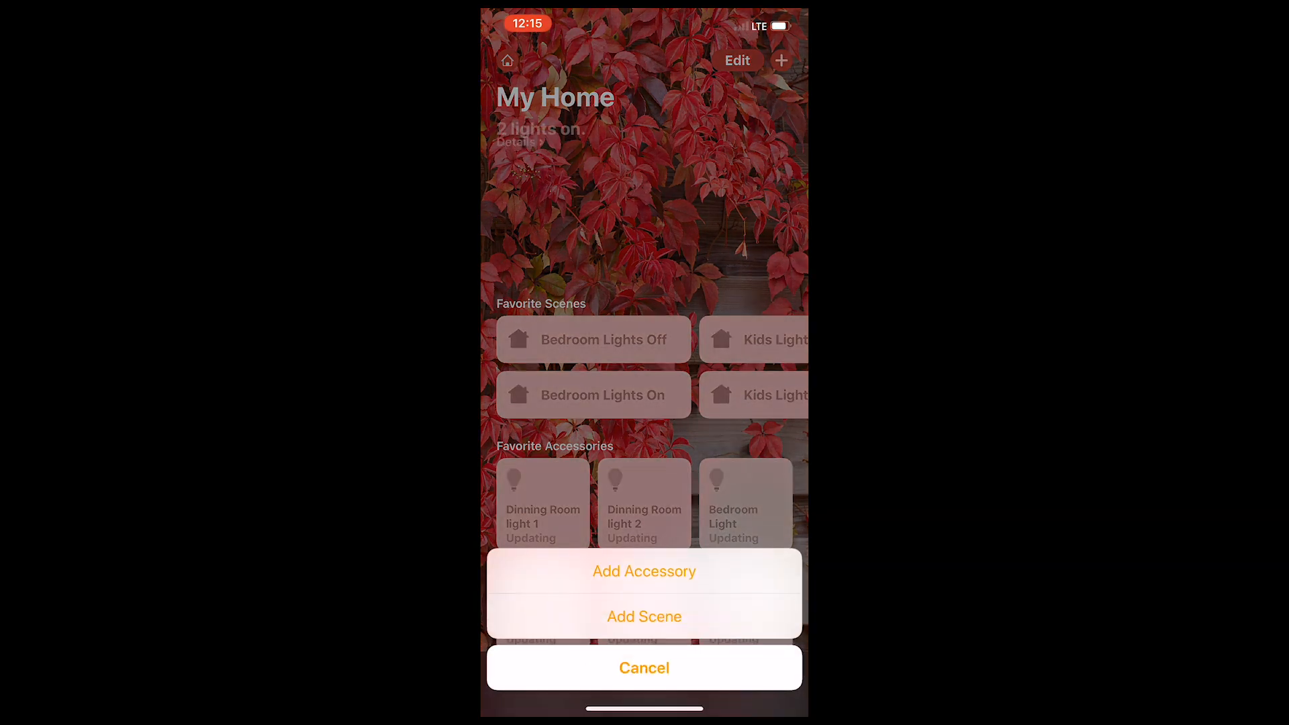
pyautogui.click(643, 616)
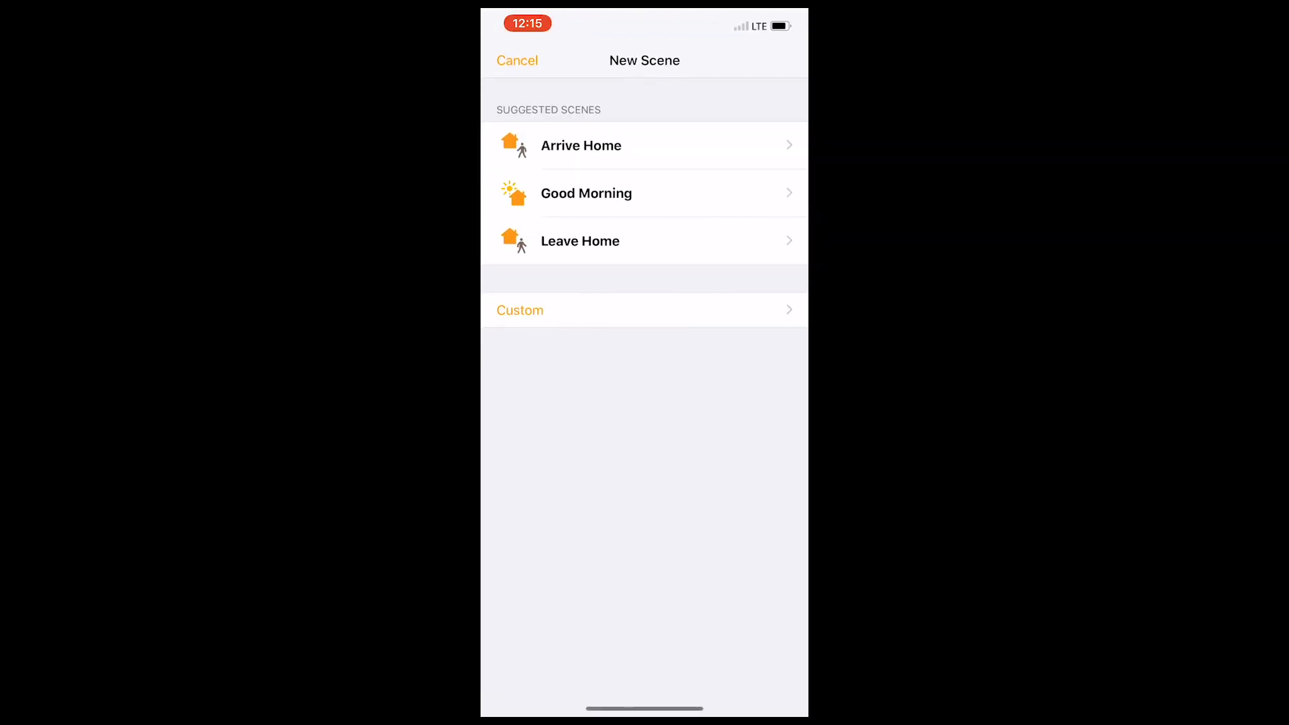
pyautogui.click(520, 310)
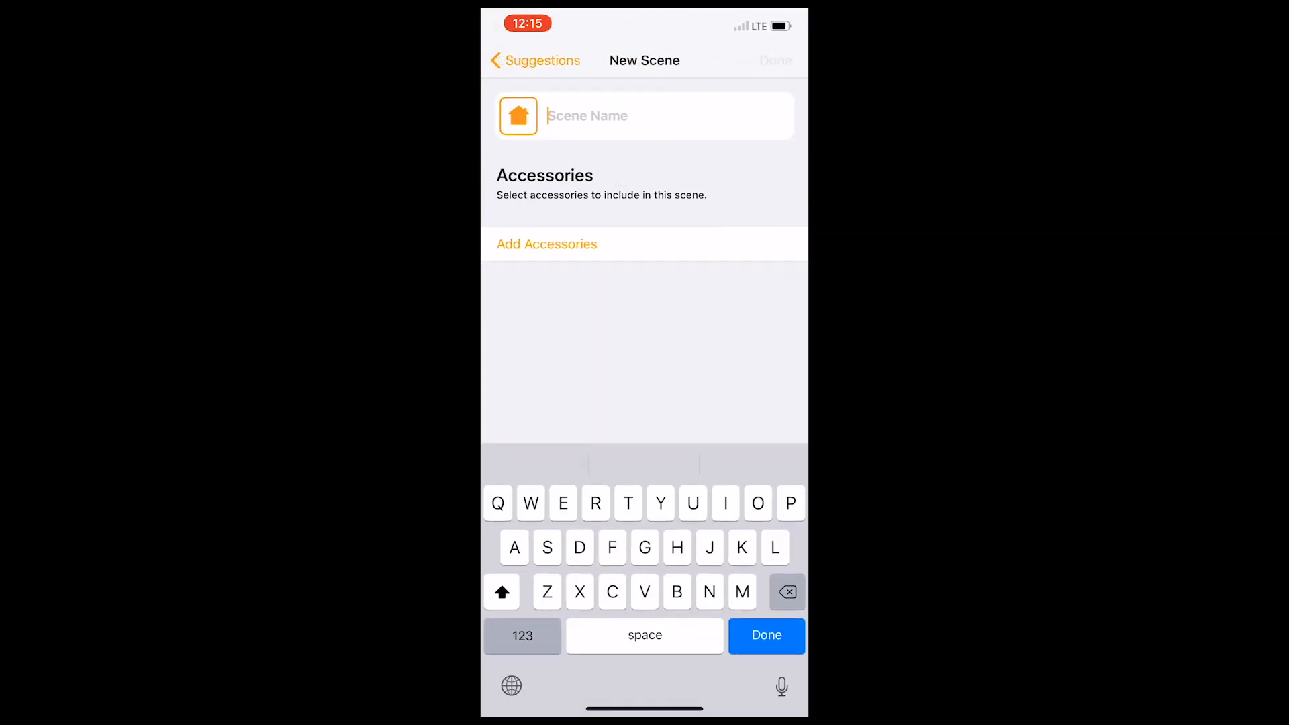
# Step: Name the scene Test and pick accessories from every room to include
pyautogui.write('Test')
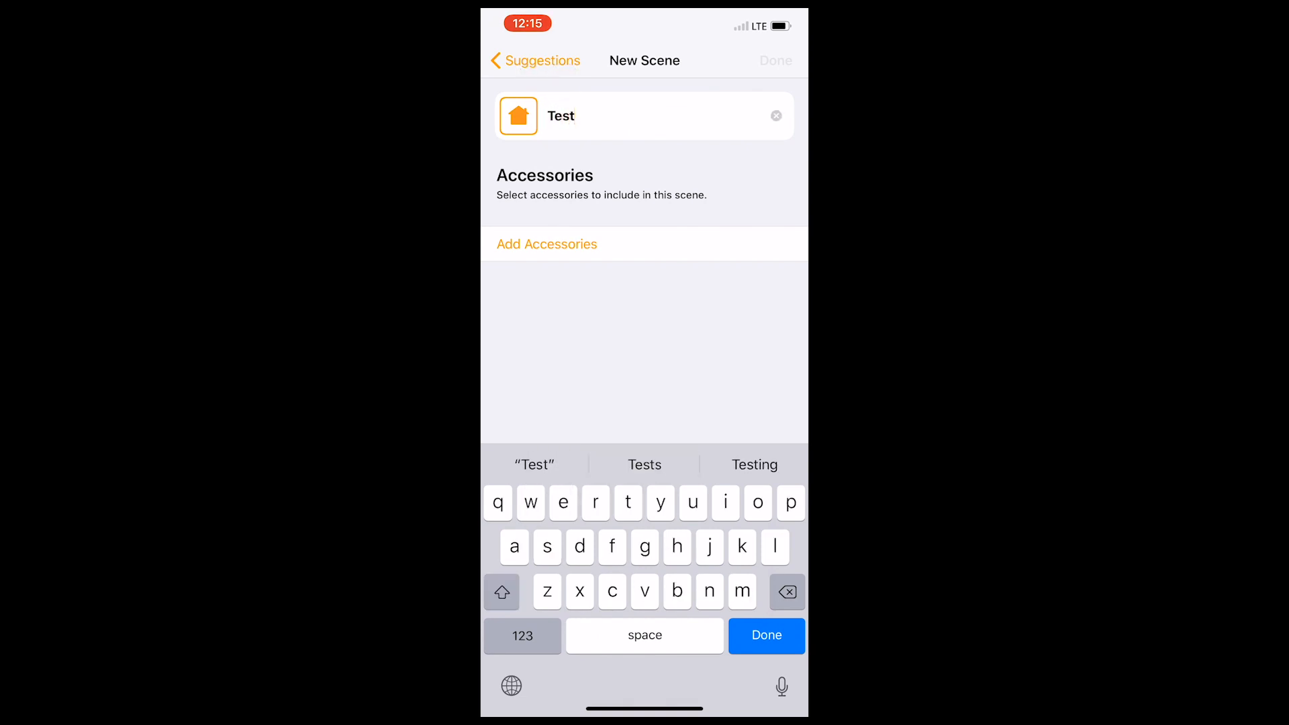
pyautogui.click(546, 244)
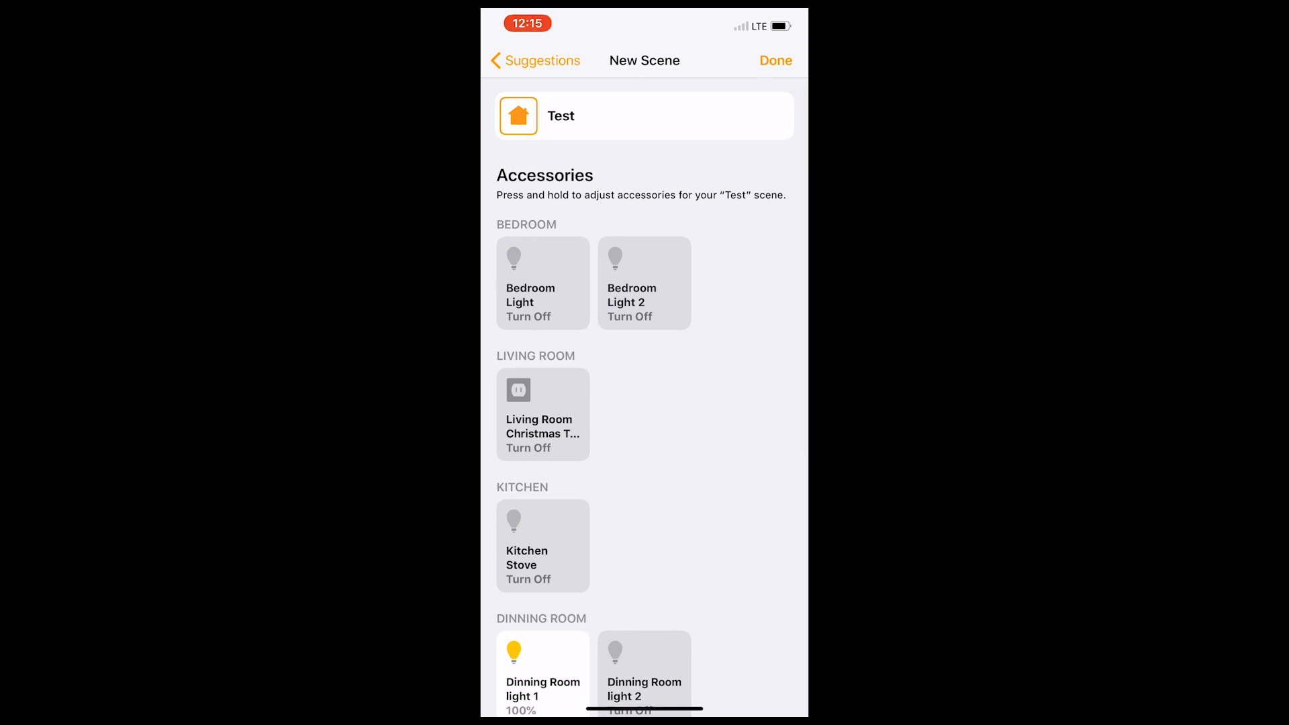
pyautogui.scroll(-3)
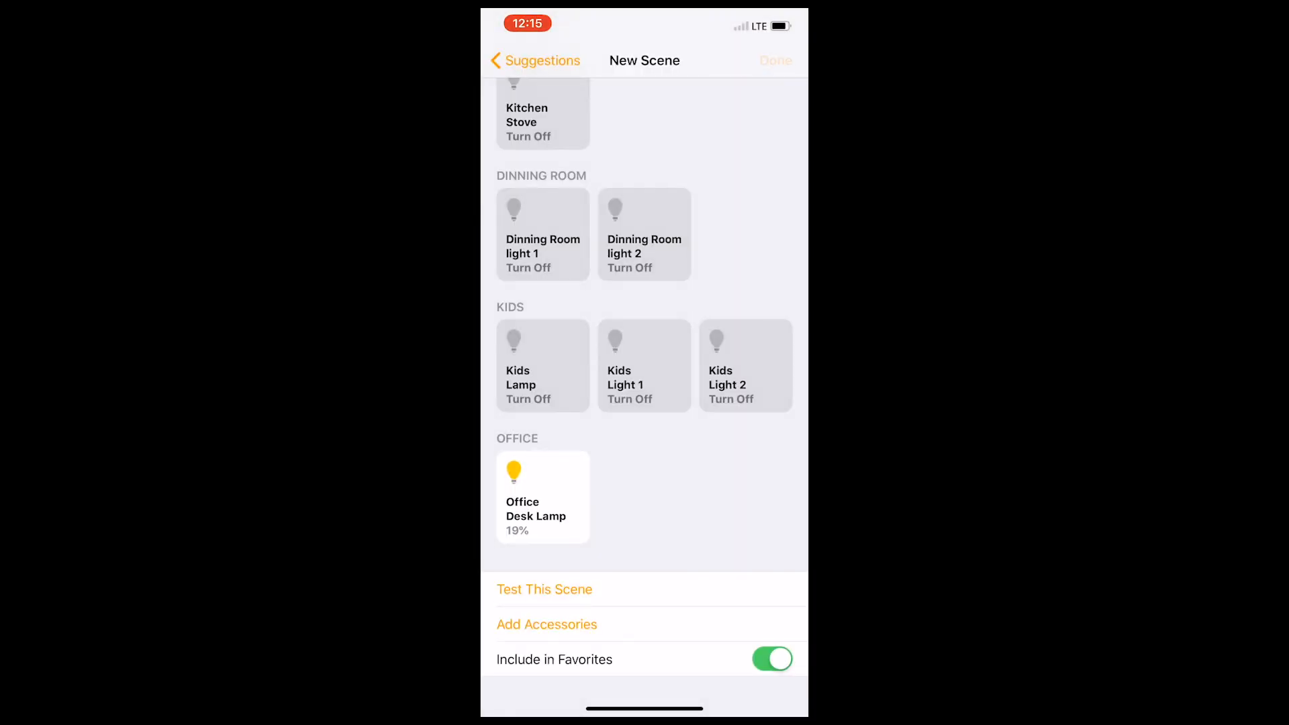
# Step: Save the scene, dismiss the could-not-add alert, rename it Testing and save again
pyautogui.click(774, 60)
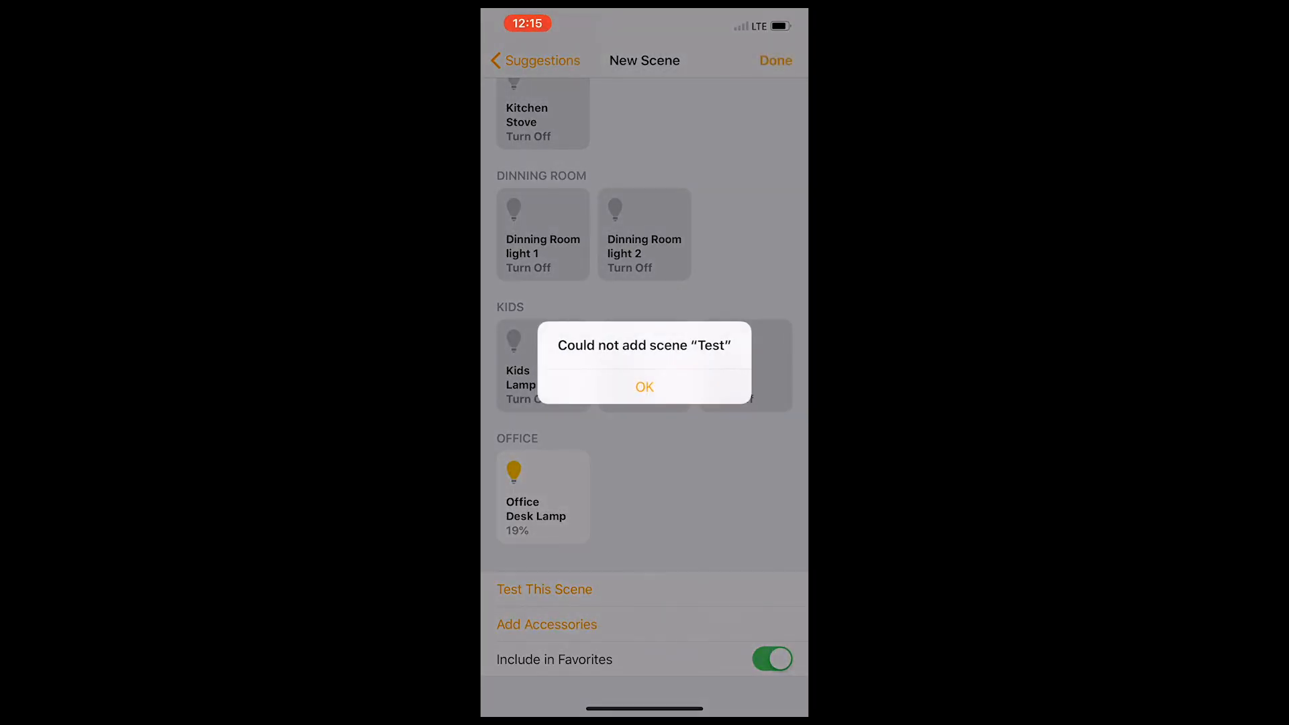
pyautogui.click(643, 387)
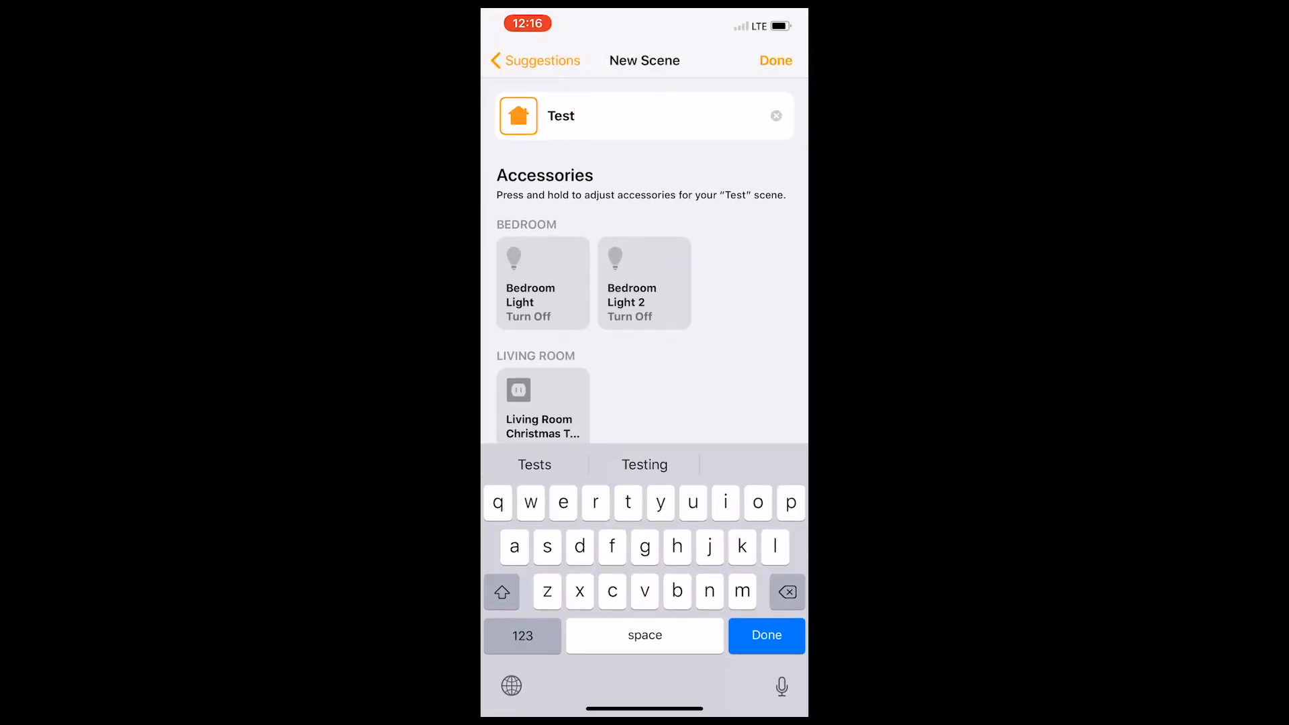
pyautogui.click(644, 465)
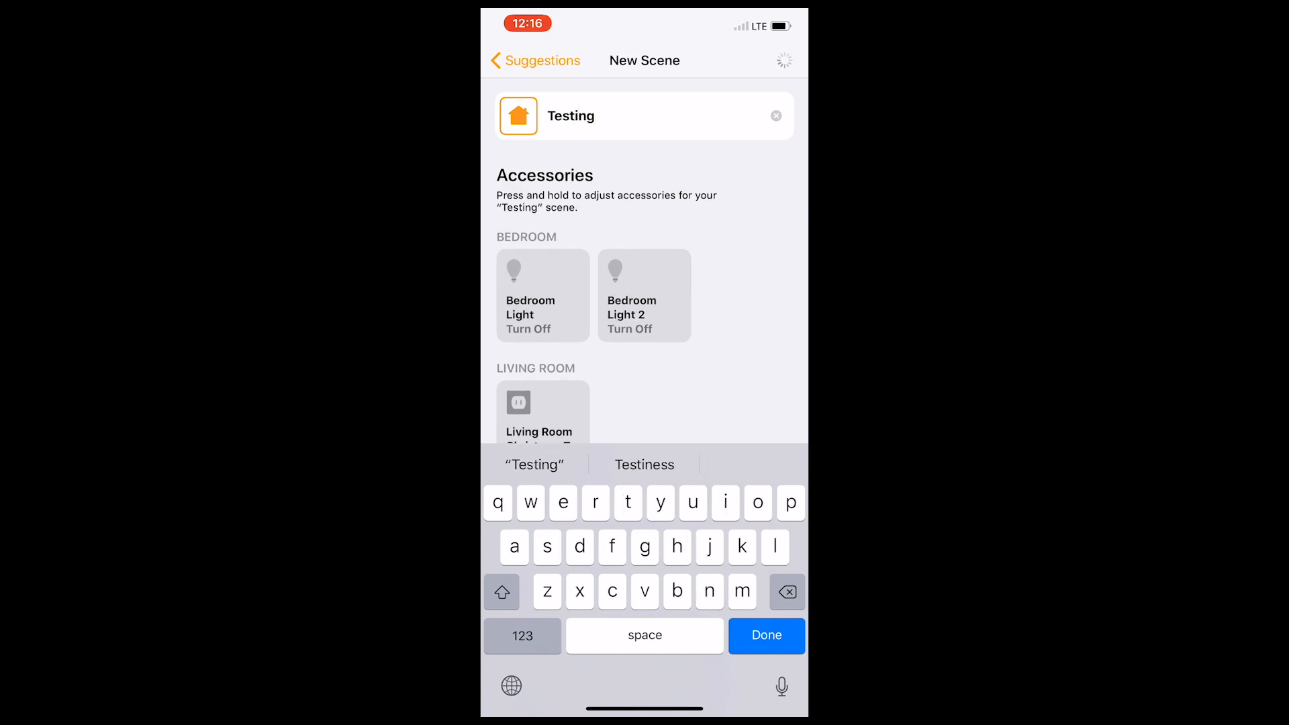
pyautogui.click(533, 61)
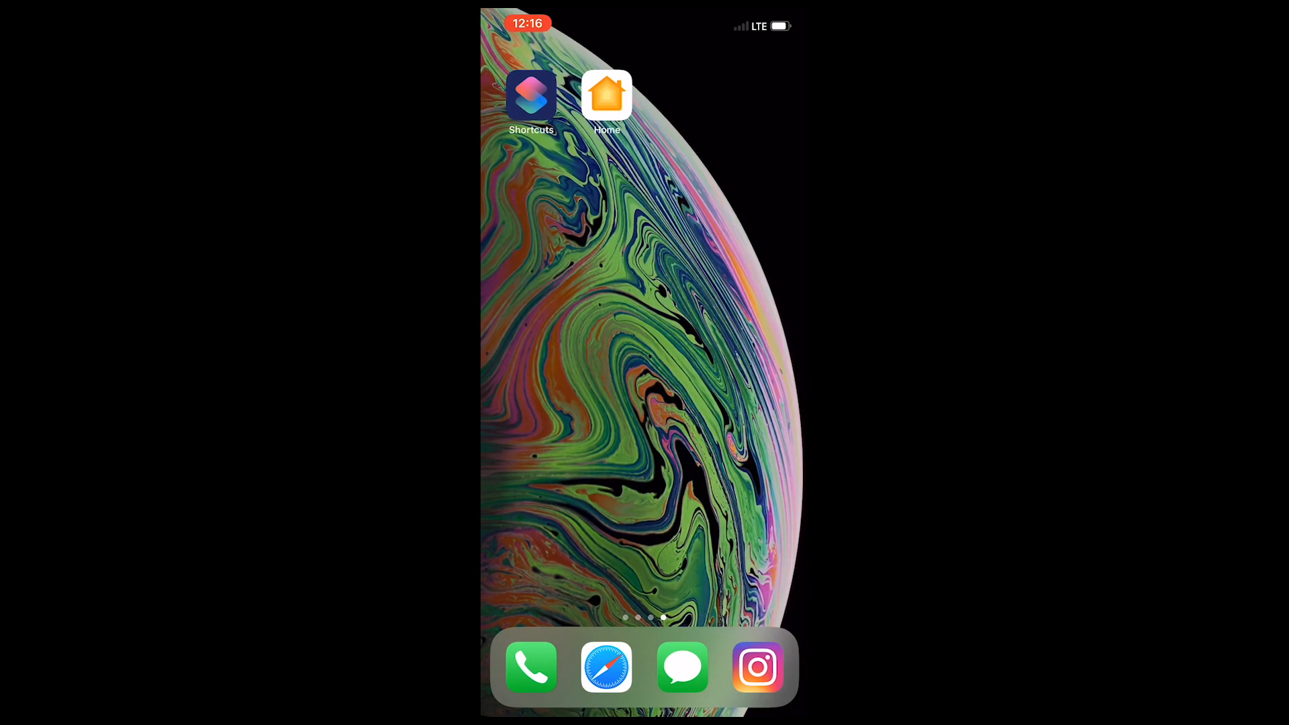
# Step: In Shortcuts, begin creating a new shortcut
pyautogui.click(531, 92)
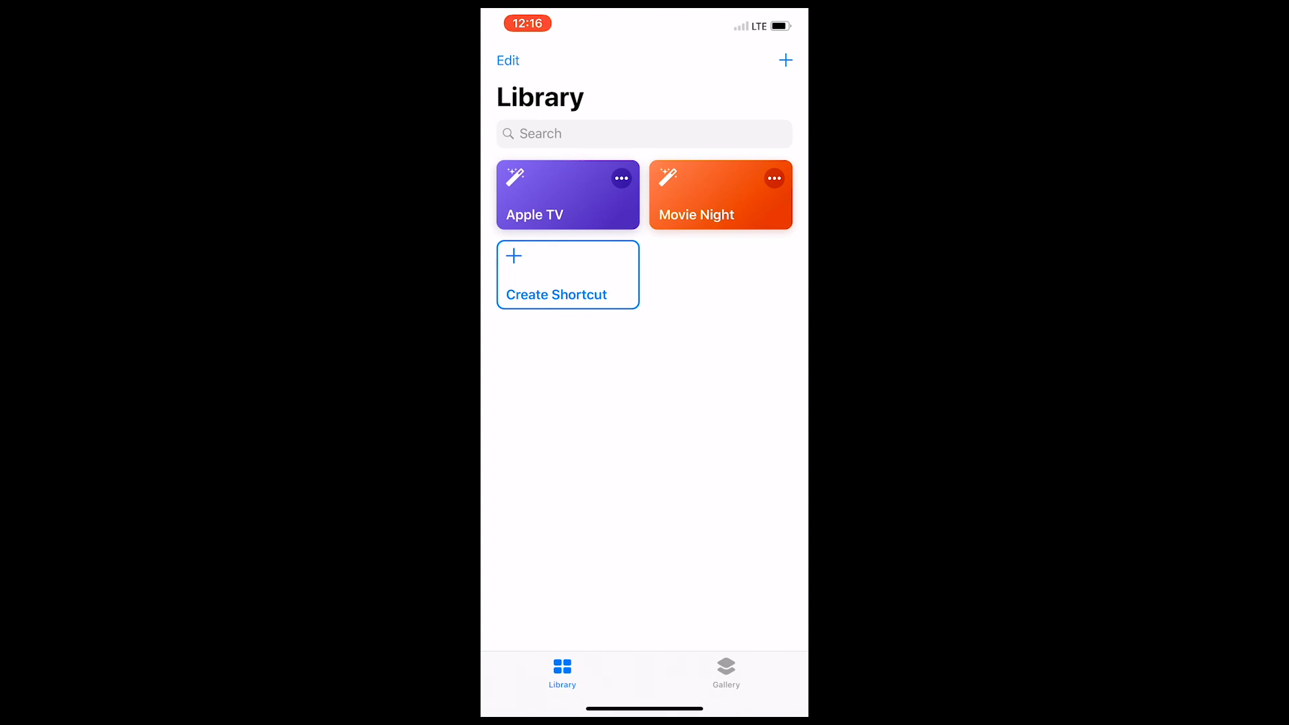
pyautogui.click(566, 273)
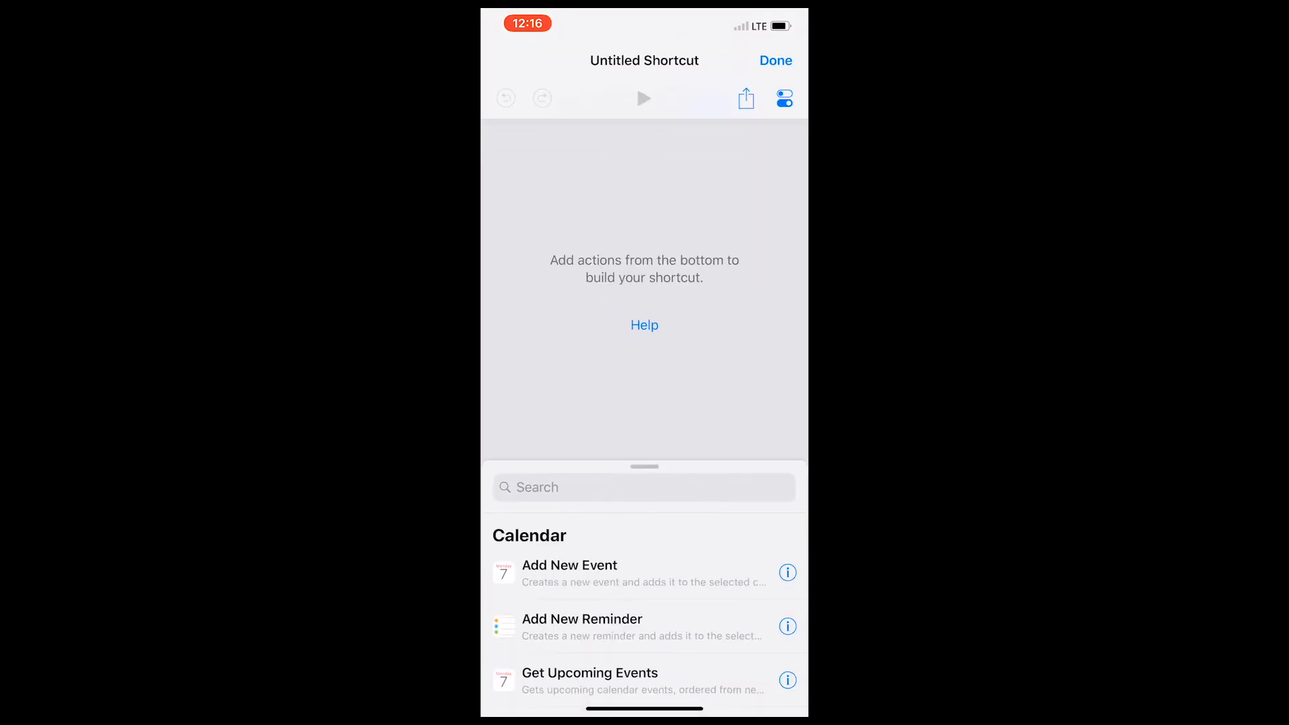
# Step: Find and add a Text action, ready to enter its content
pyautogui.click(643, 486)
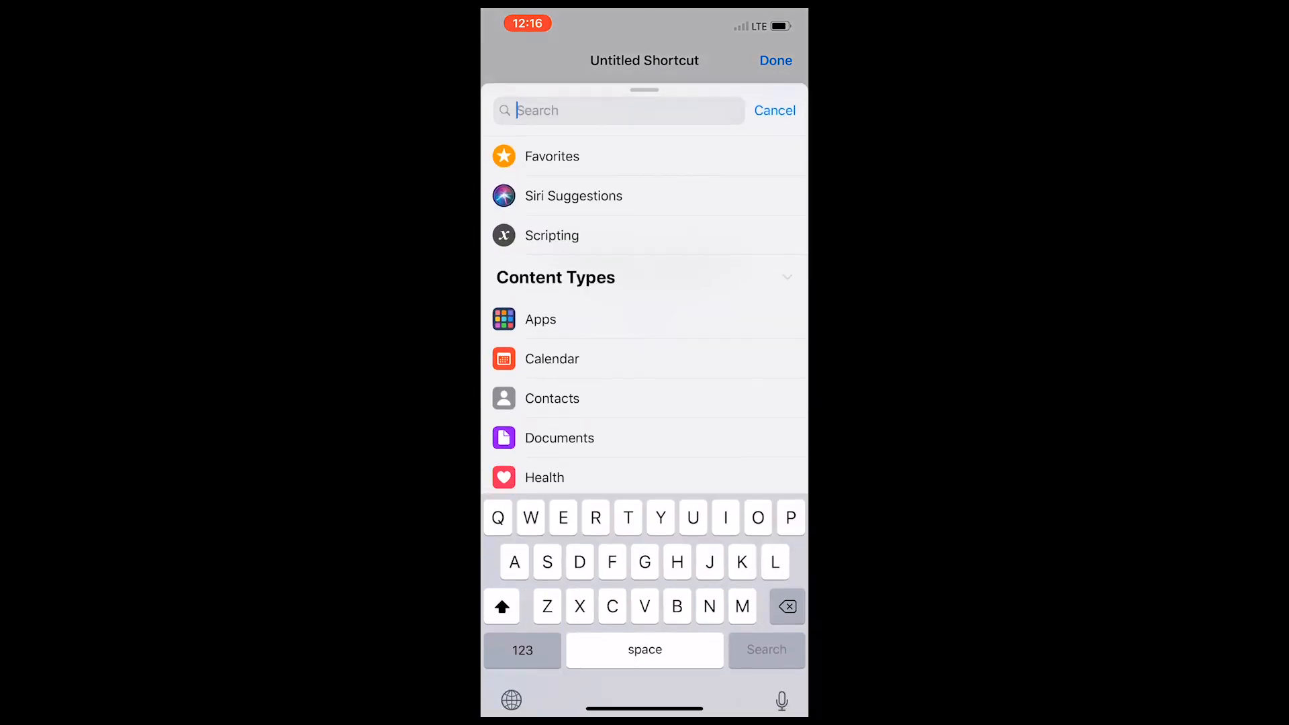
pyautogui.write('Text')
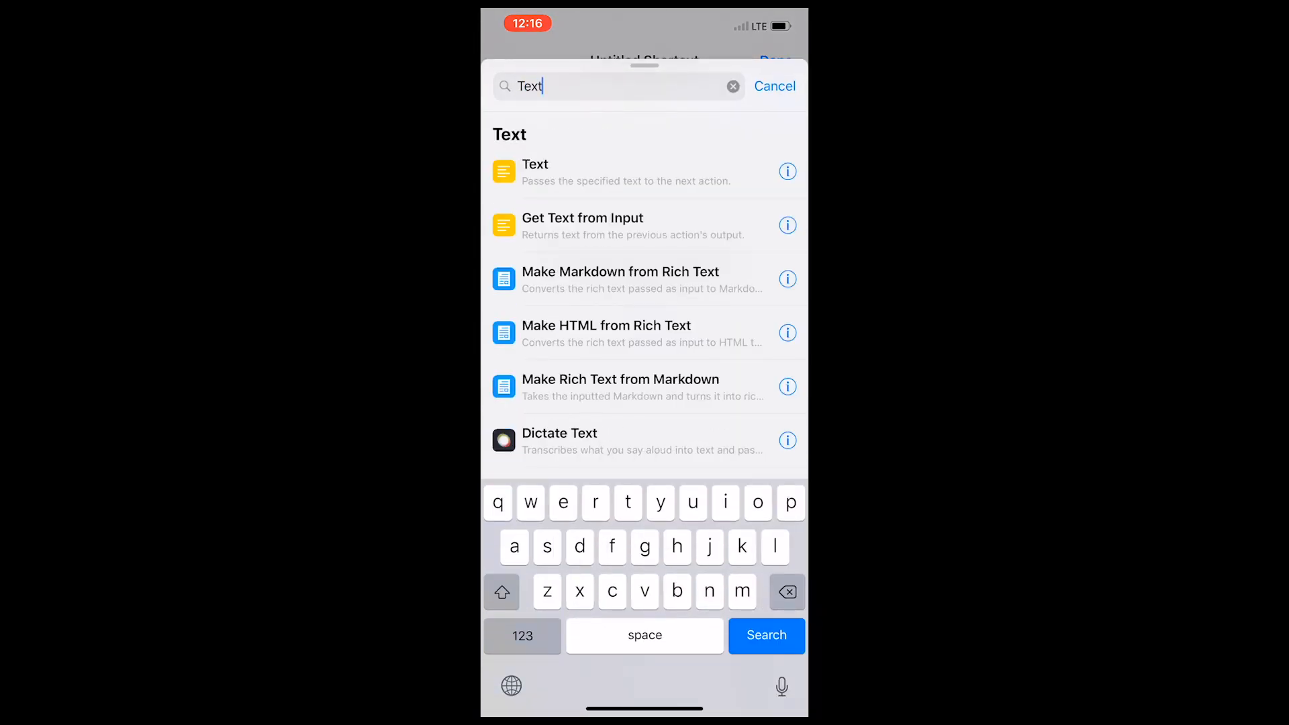
pyautogui.click(535, 171)
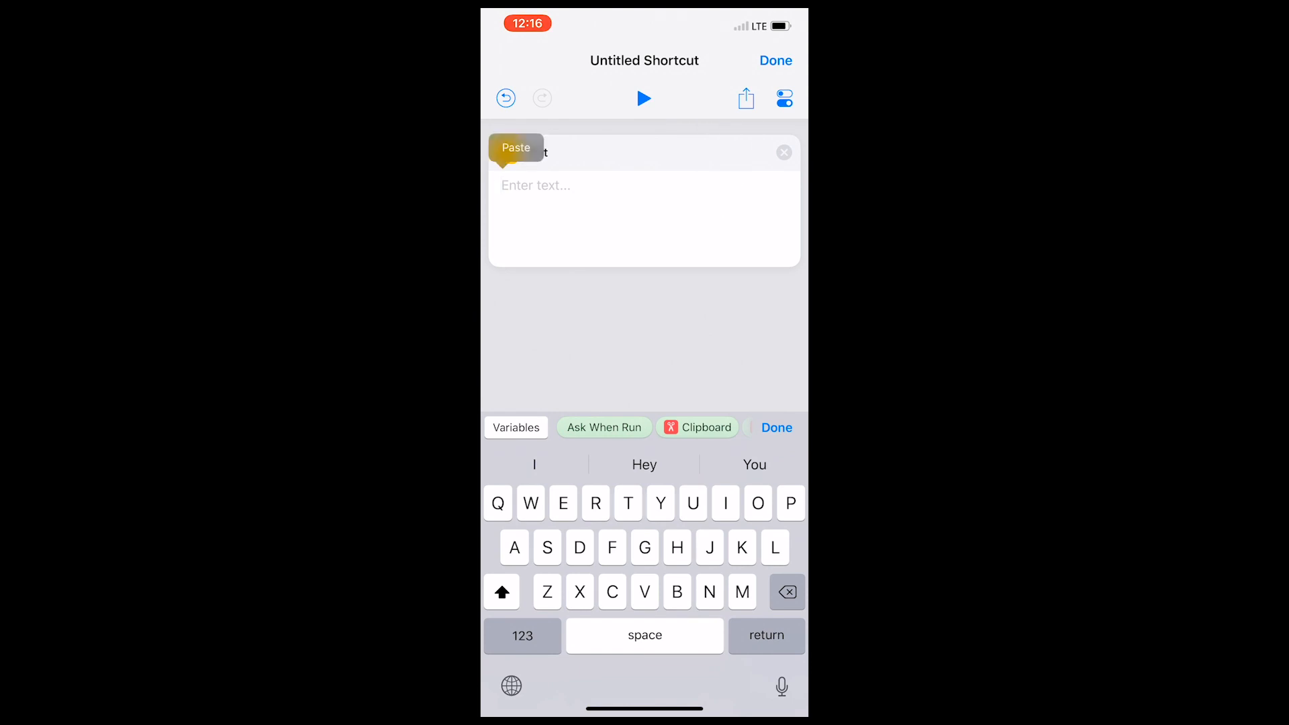
pyautogui.click(516, 148)
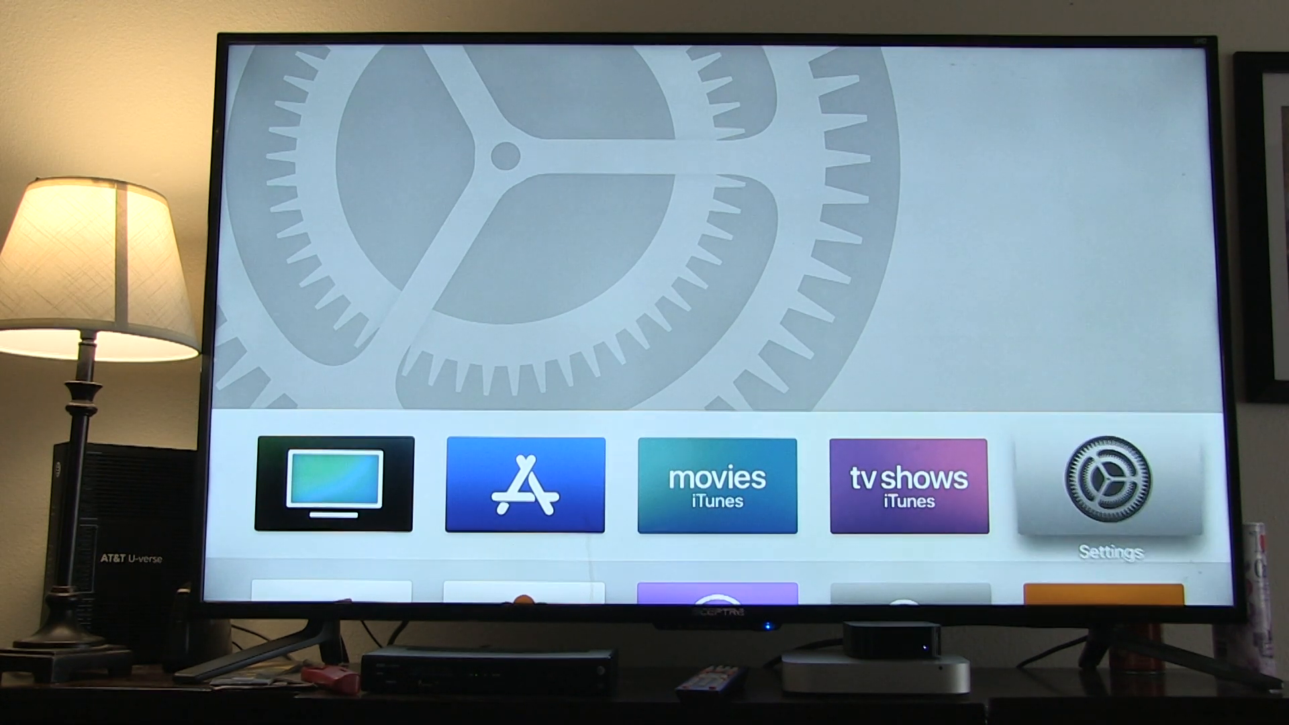
# Step: On Apple TV, go to Settings > General > About for the device details
pyautogui.click(1105, 485)
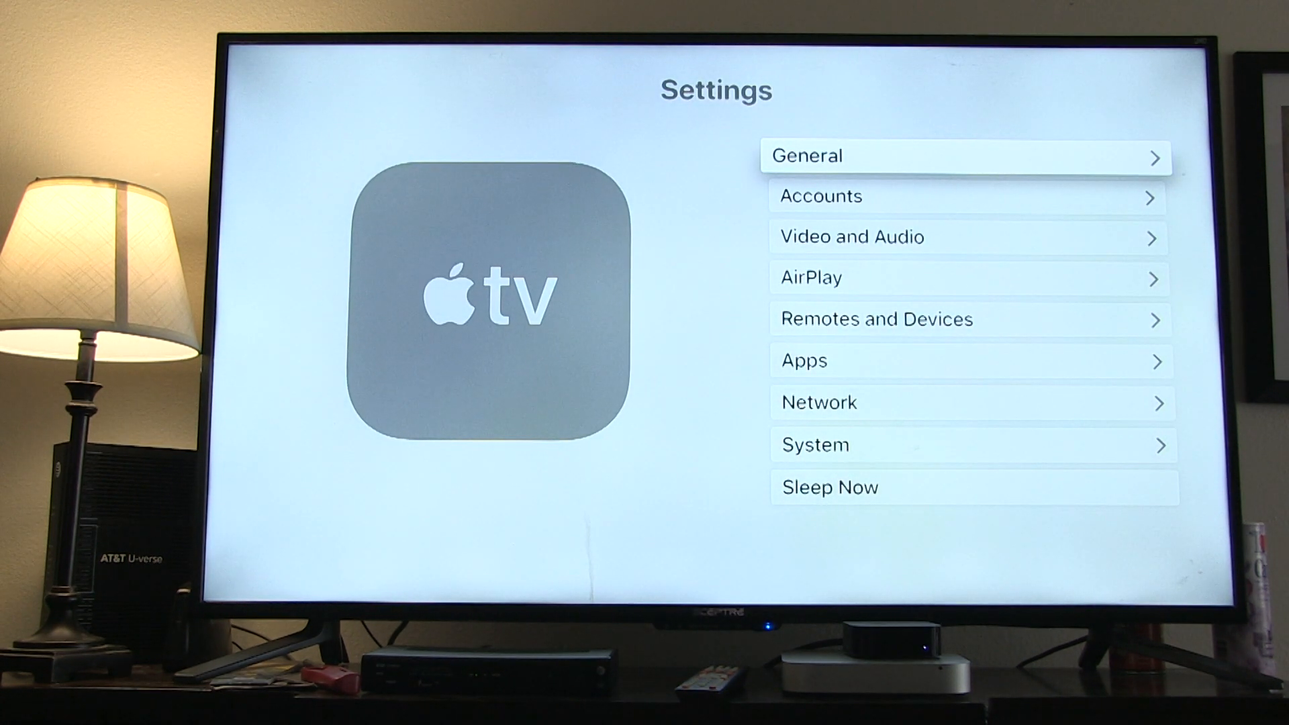
pyautogui.click(966, 156)
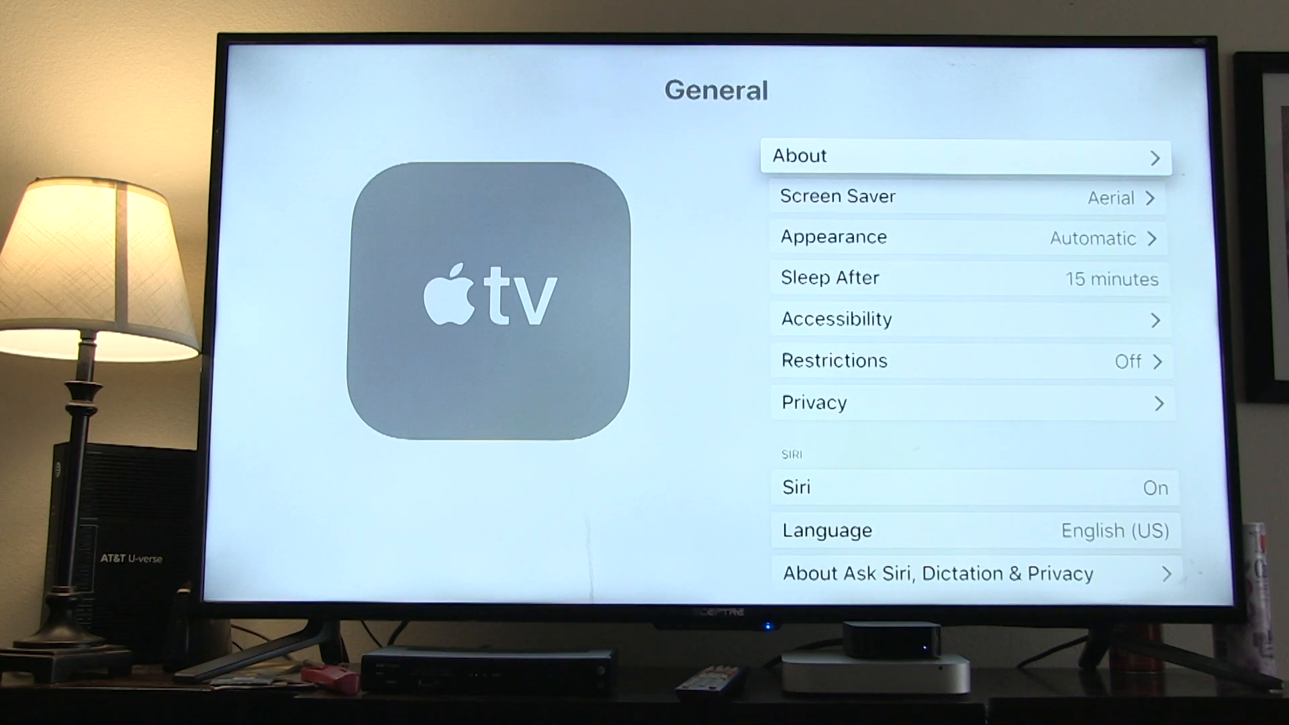
pyautogui.click(965, 155)
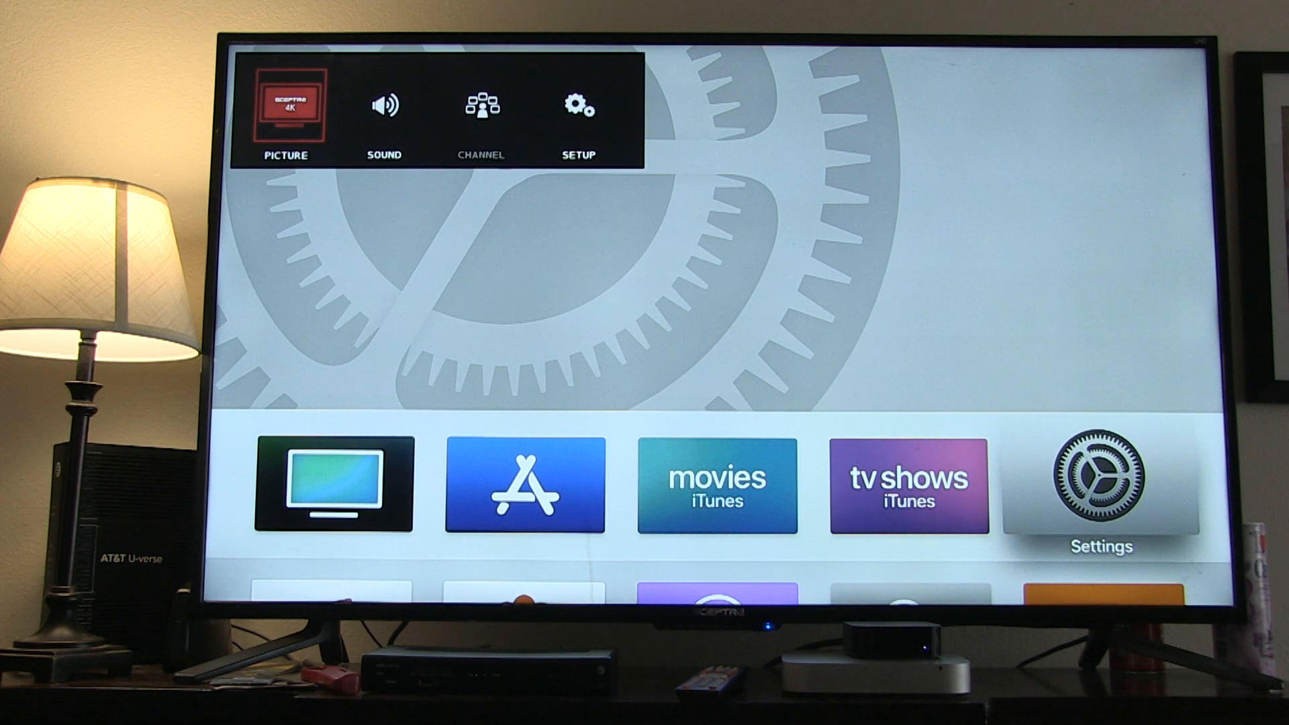
# Step: In the Sceptre TV Setup > CEC menu, confirm TV Auto Power On is On
pyautogui.press('Right')
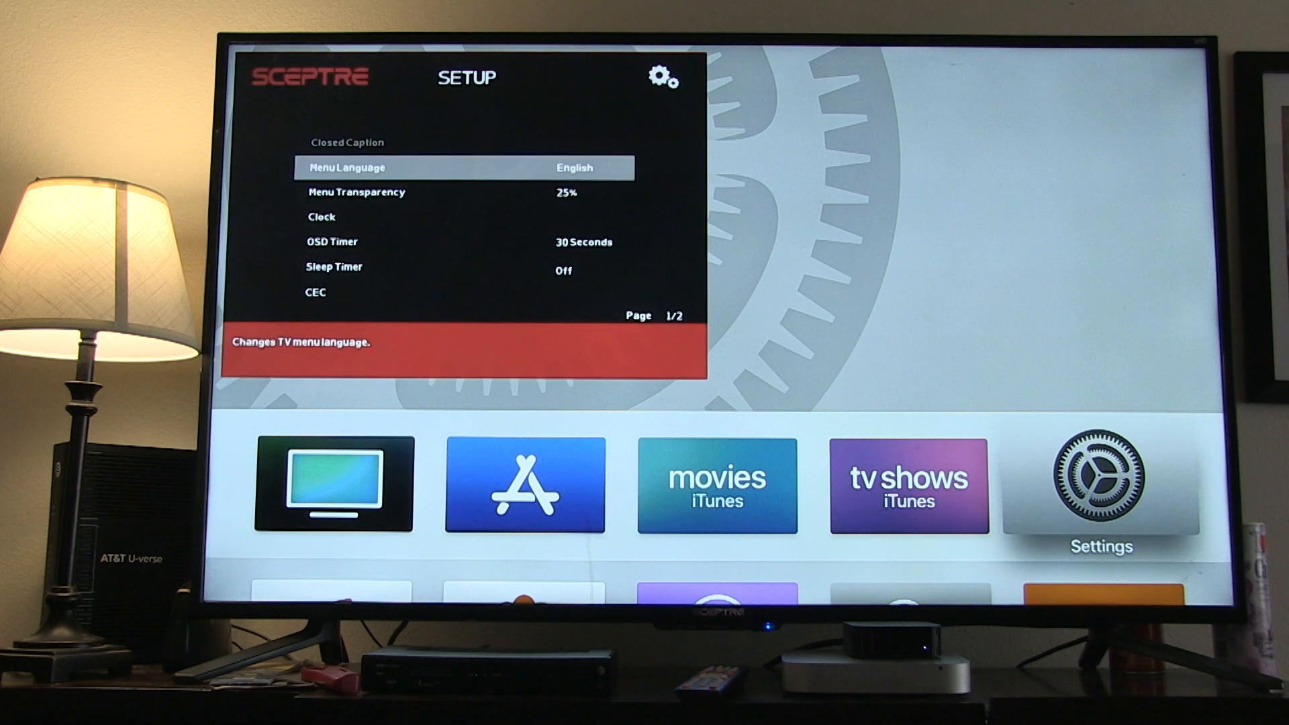
pyautogui.press('down')
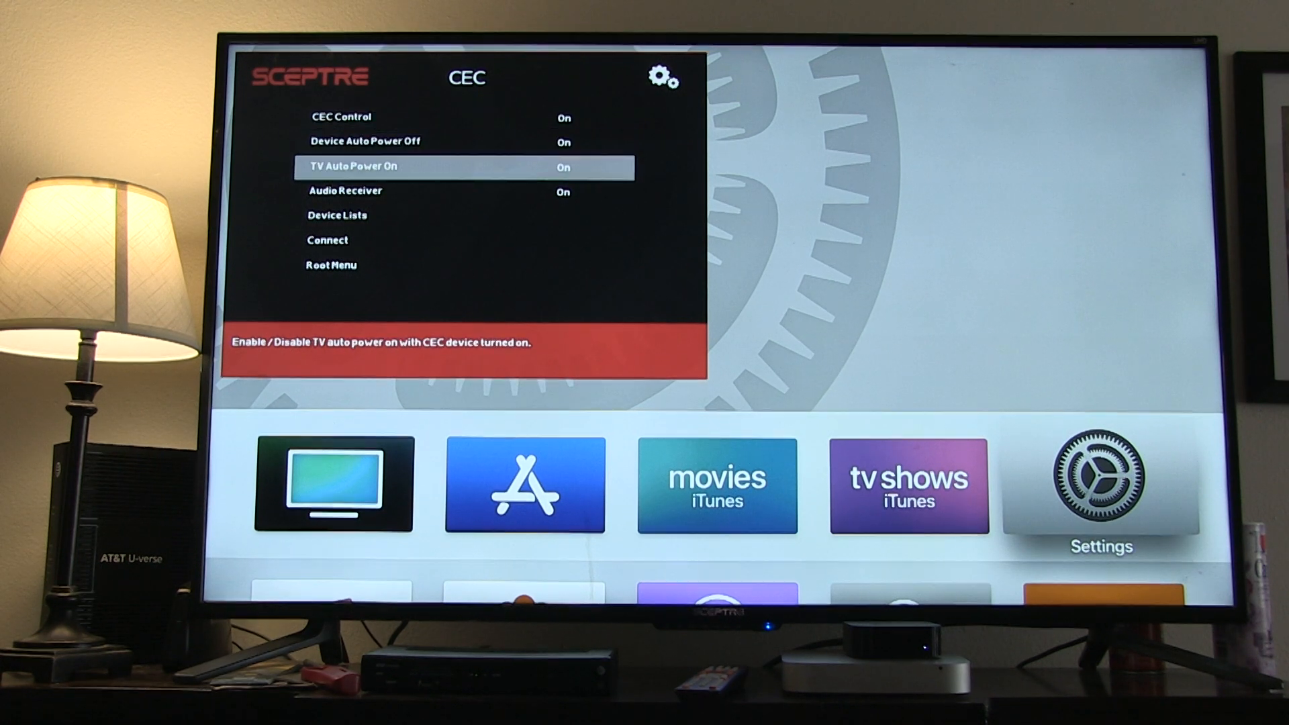
pyautogui.press('Down')
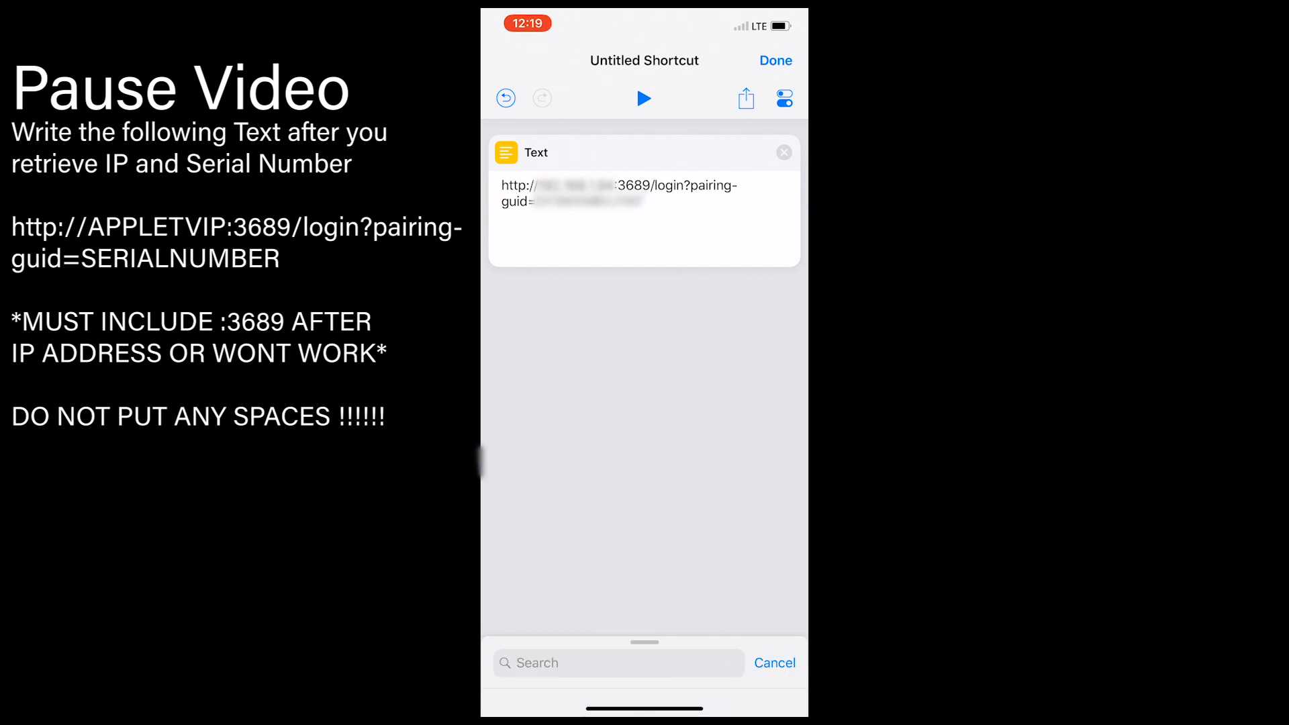
# Step: Search for and add a URL action after the Text action
pyautogui.write('Url')
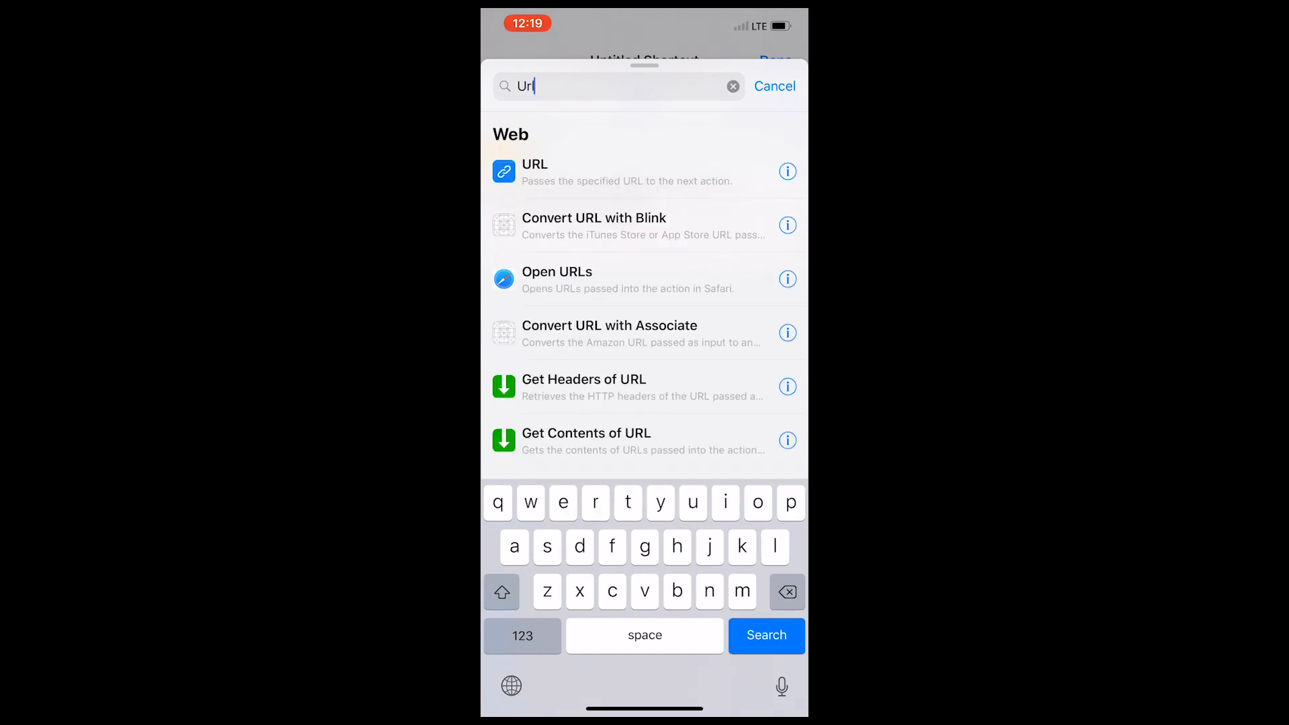
pyautogui.click(534, 171)
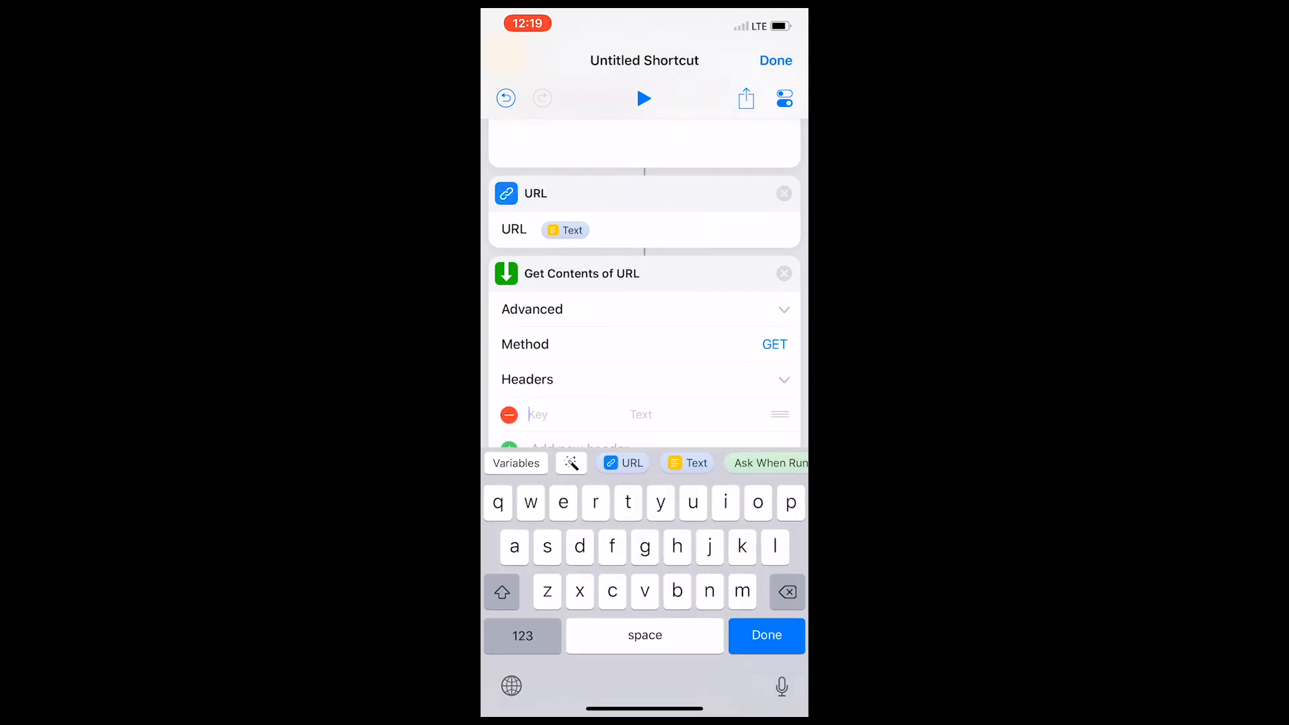
# Step: Give Get Contents of URL a User-Agent header with value Remote/1.0
pyautogui.write('u')
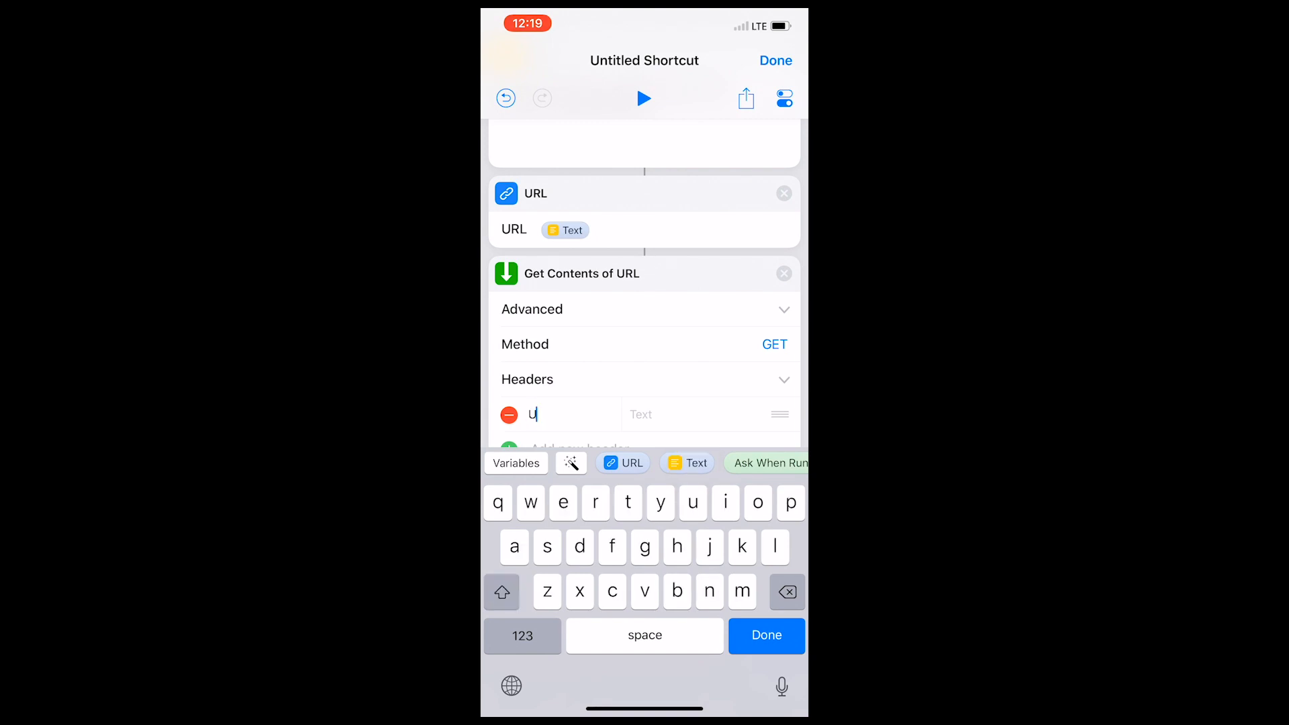
pyautogui.write('ser-A')
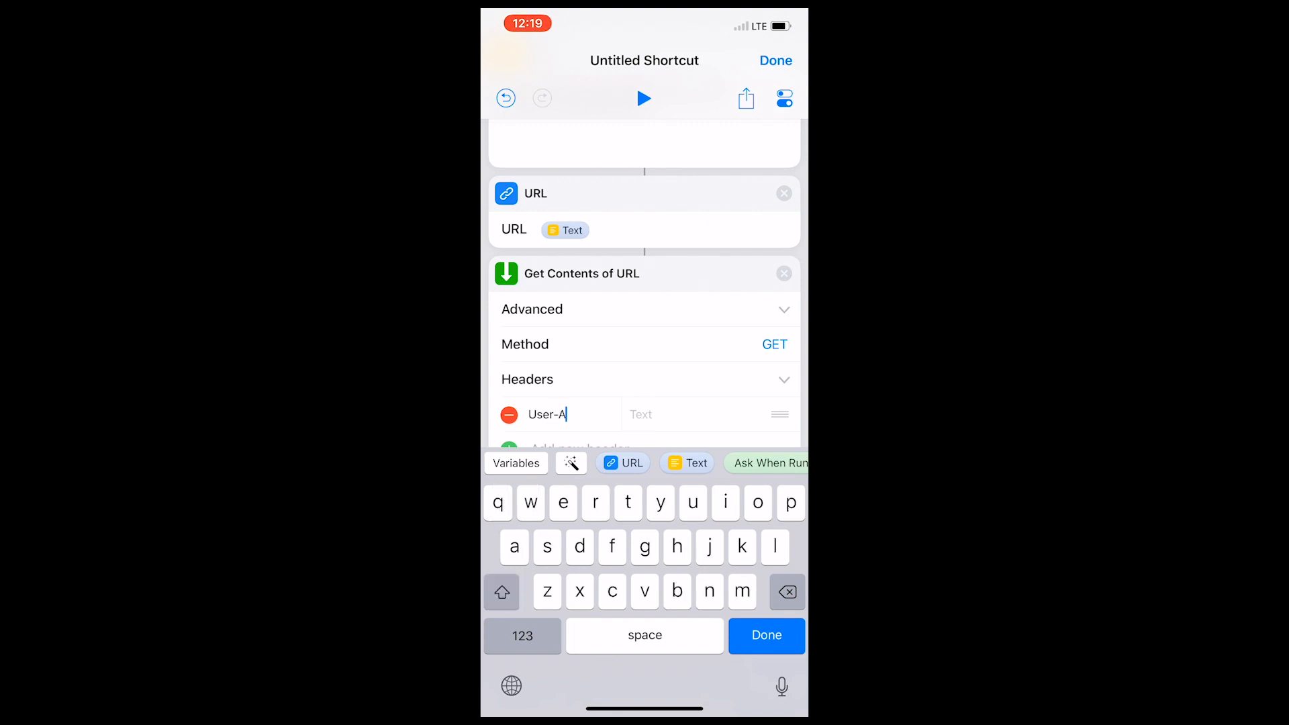
pyautogui.write('gent')
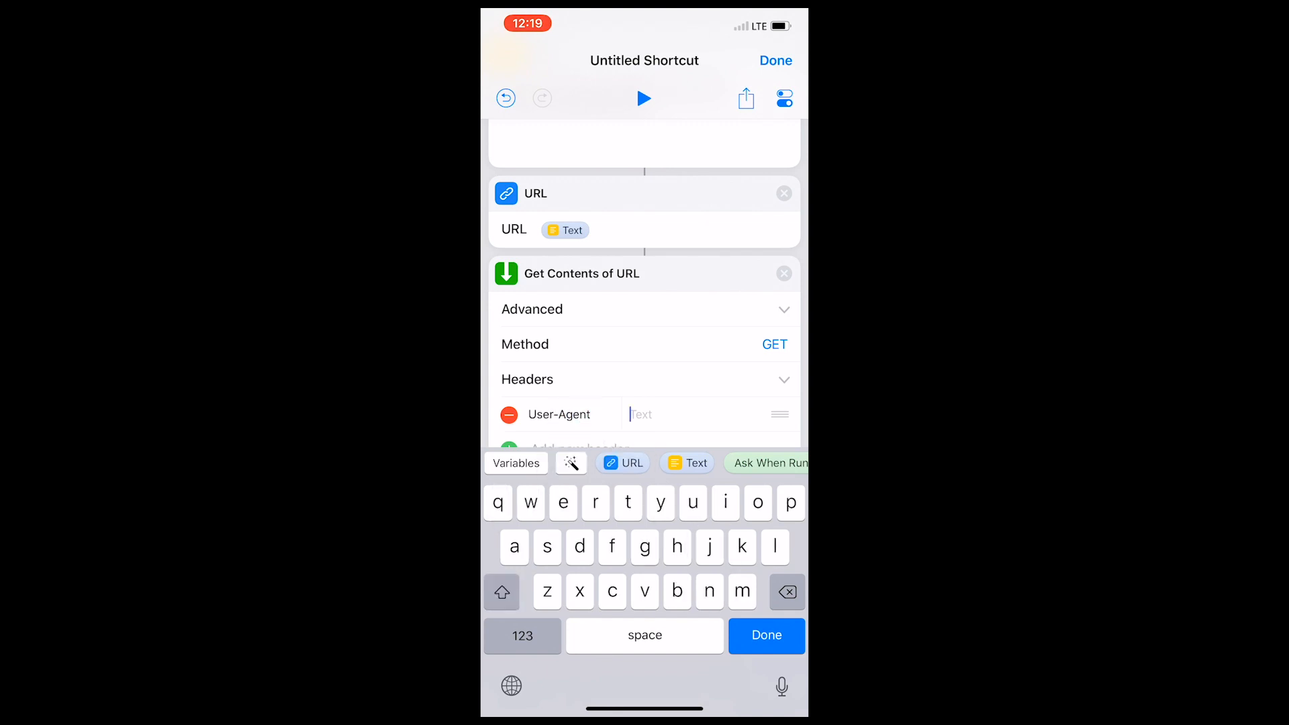
pyautogui.write('Remote')
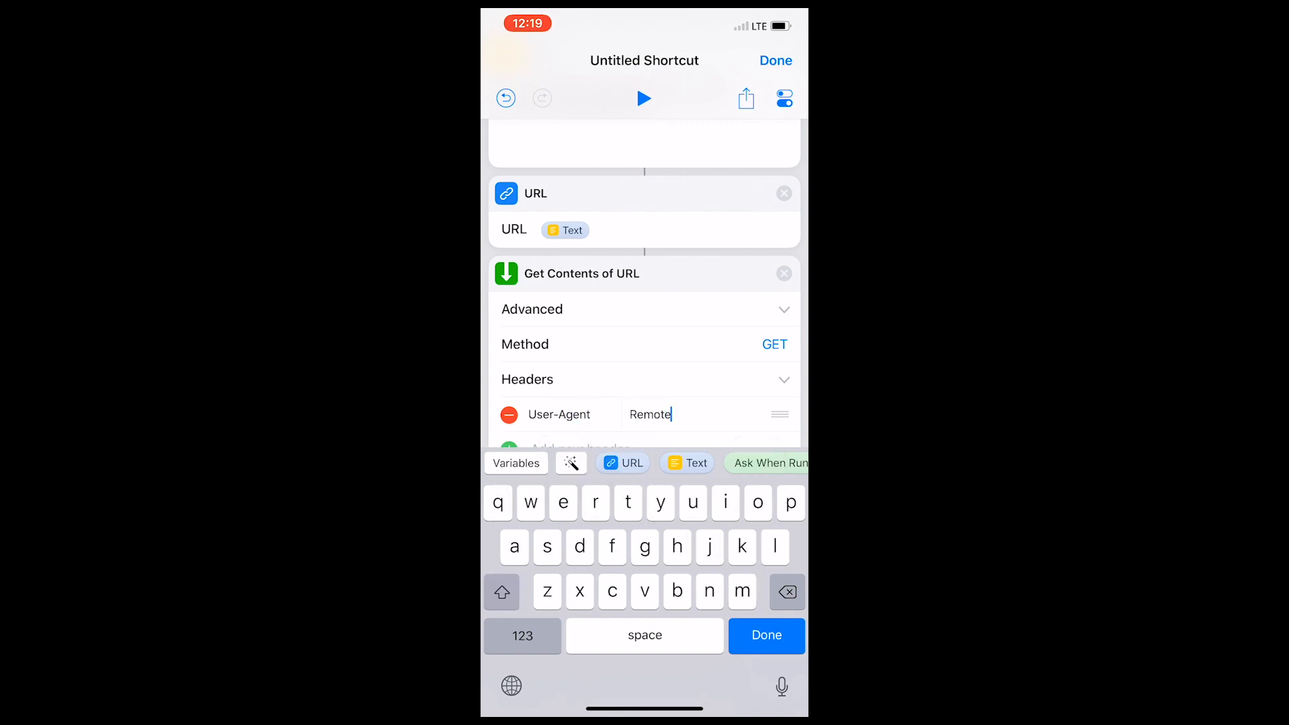
pyautogui.write('/1')
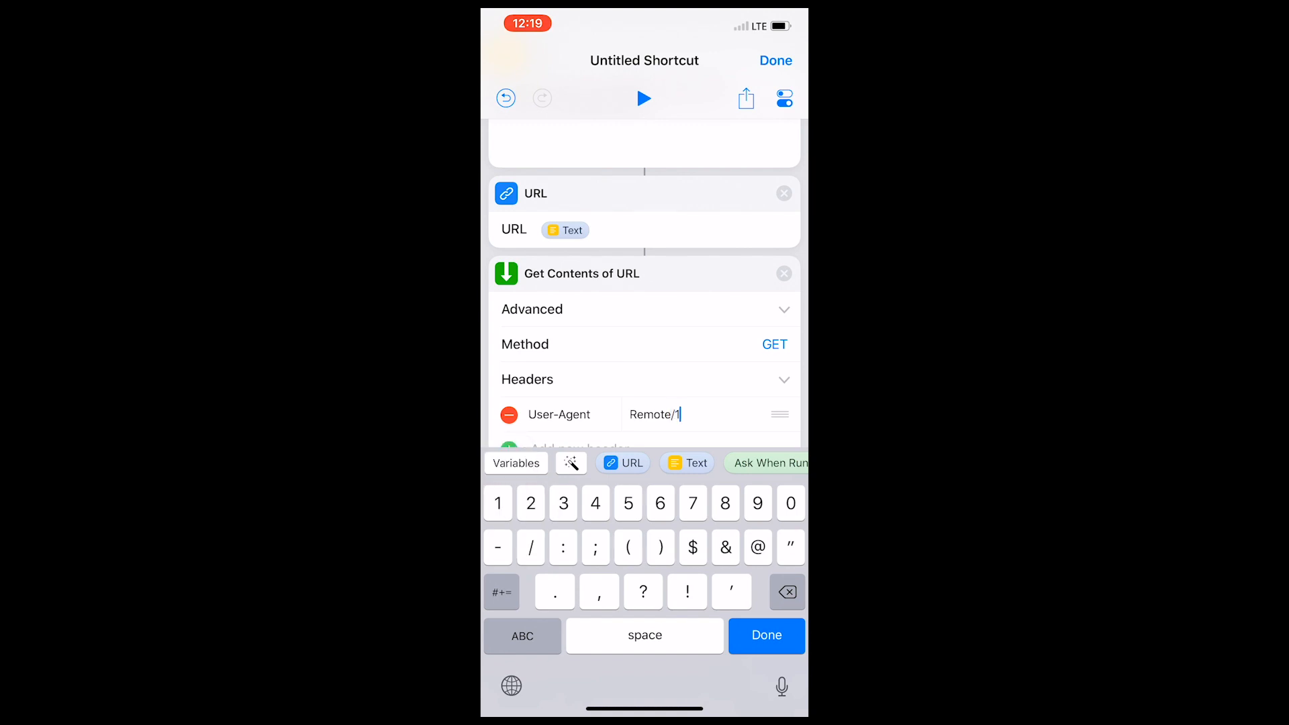
pyautogui.write('.0')
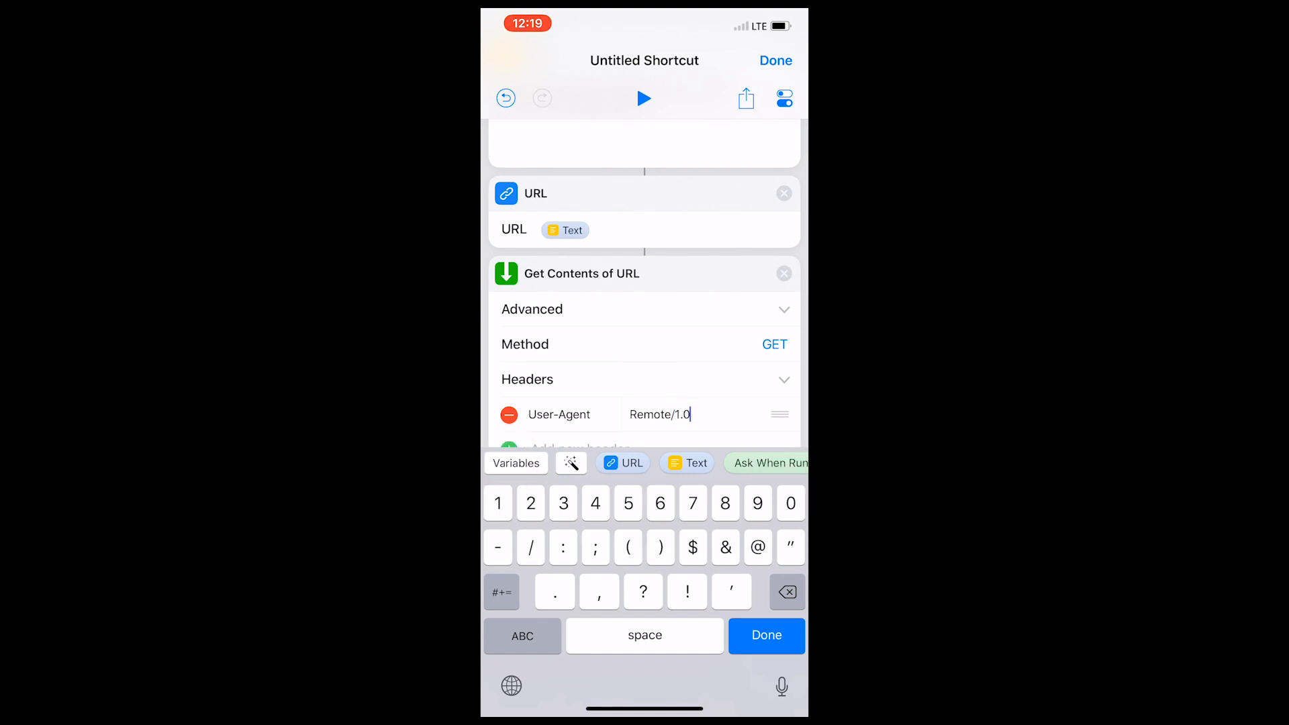
pyautogui.click(764, 635)
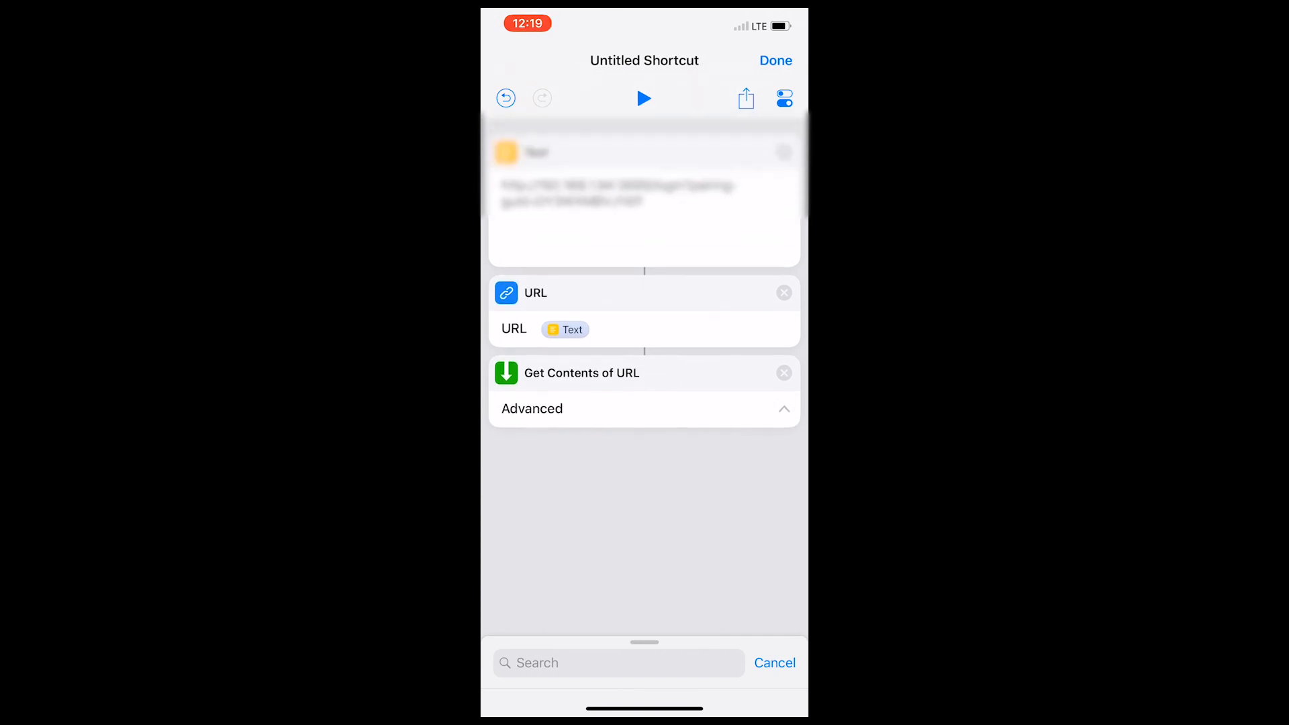
# Step: Search 'Ru' and add a Run Home Scene action to the shortcut
pyautogui.write('Run h')
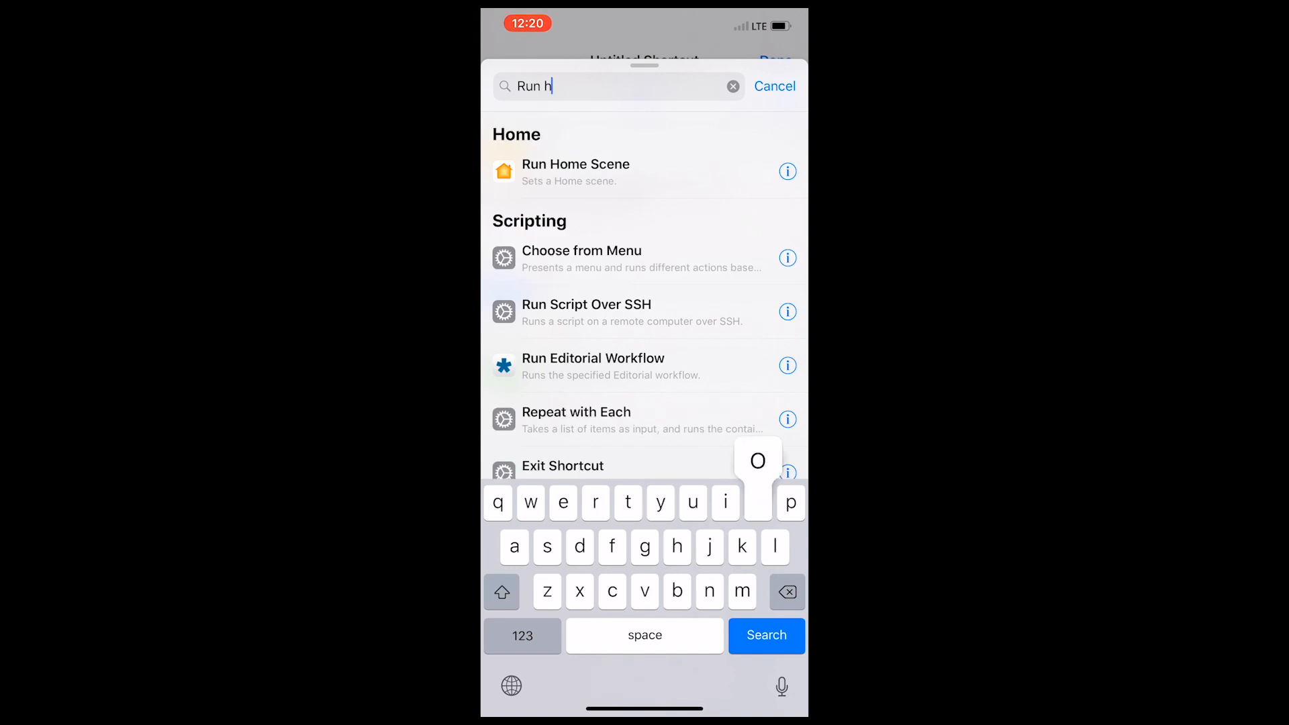
pyautogui.click(576, 172)
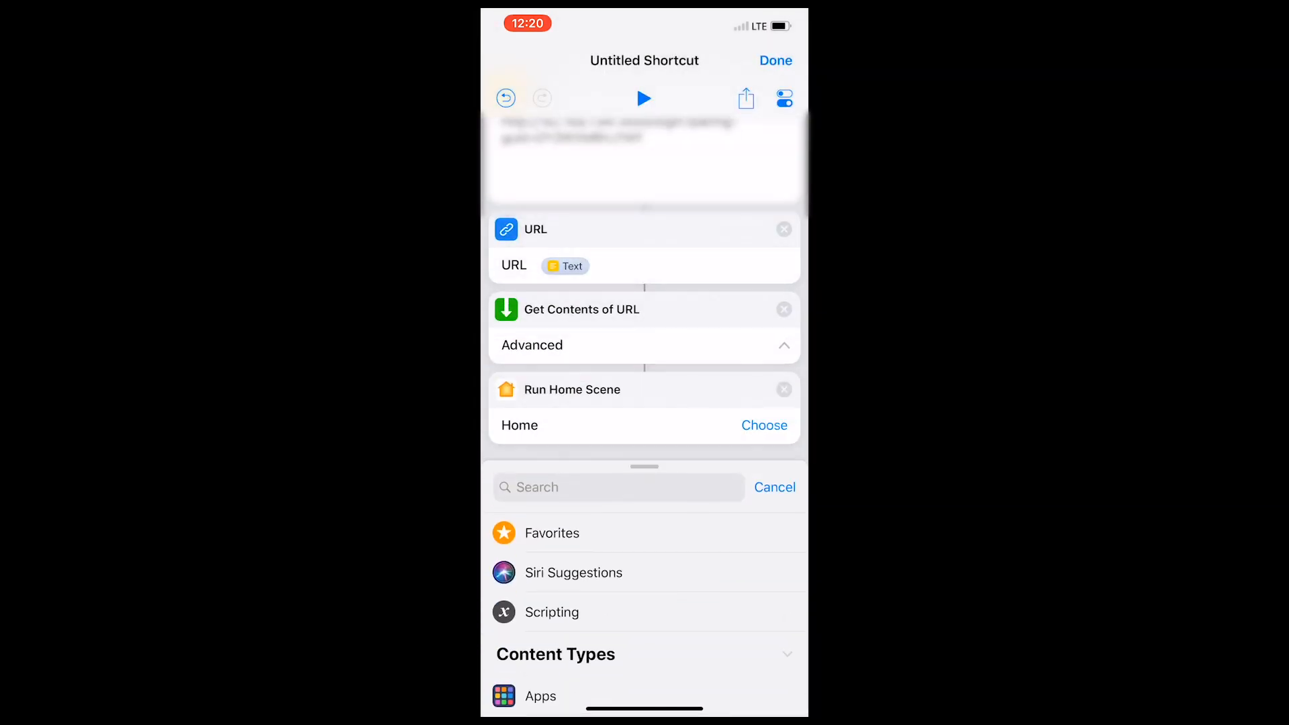
# Step: Set the action to My Home and choose the Testing scene
pyautogui.click(764, 426)
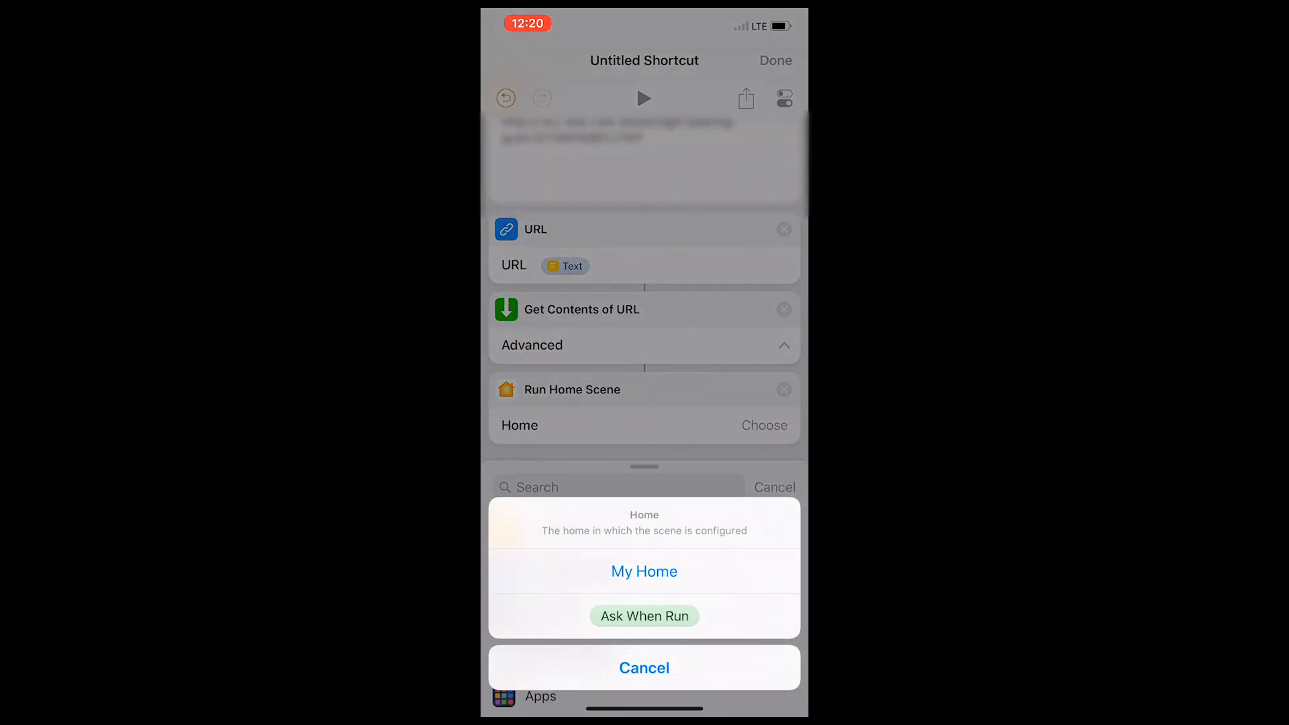
pyautogui.click(645, 572)
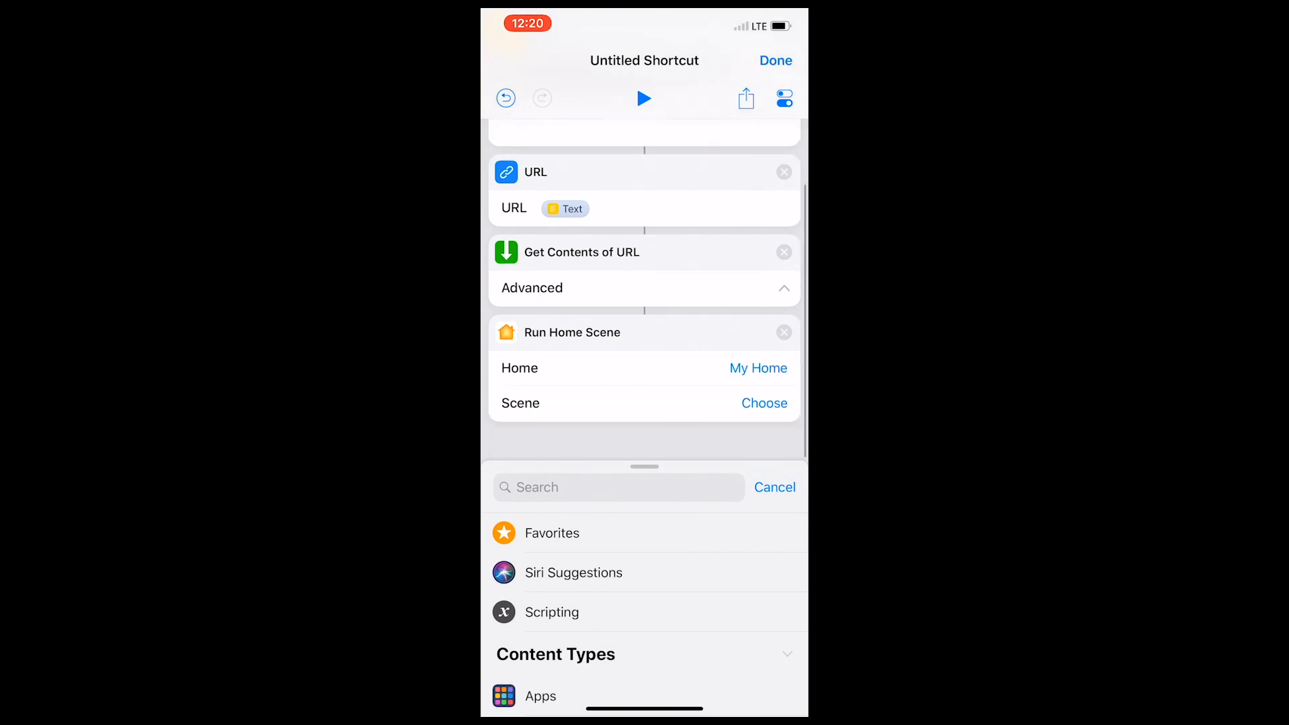
pyautogui.click(764, 402)
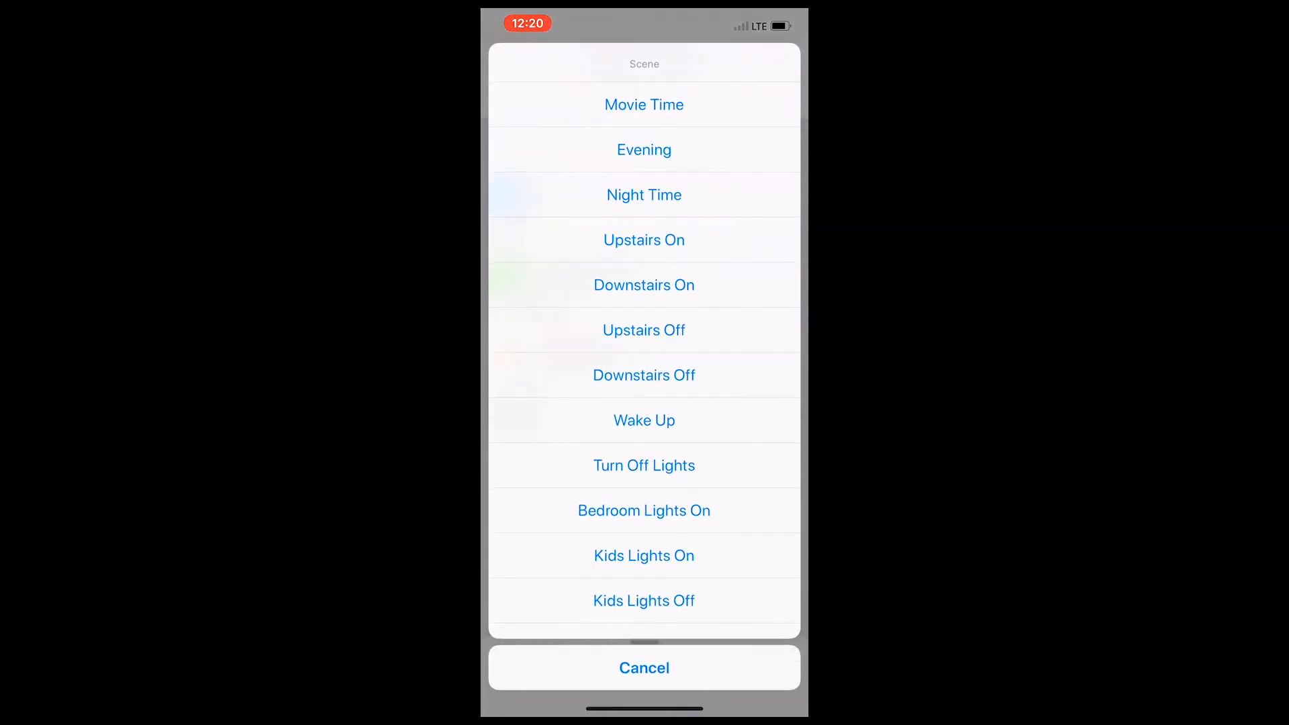
pyautogui.scroll(-3)
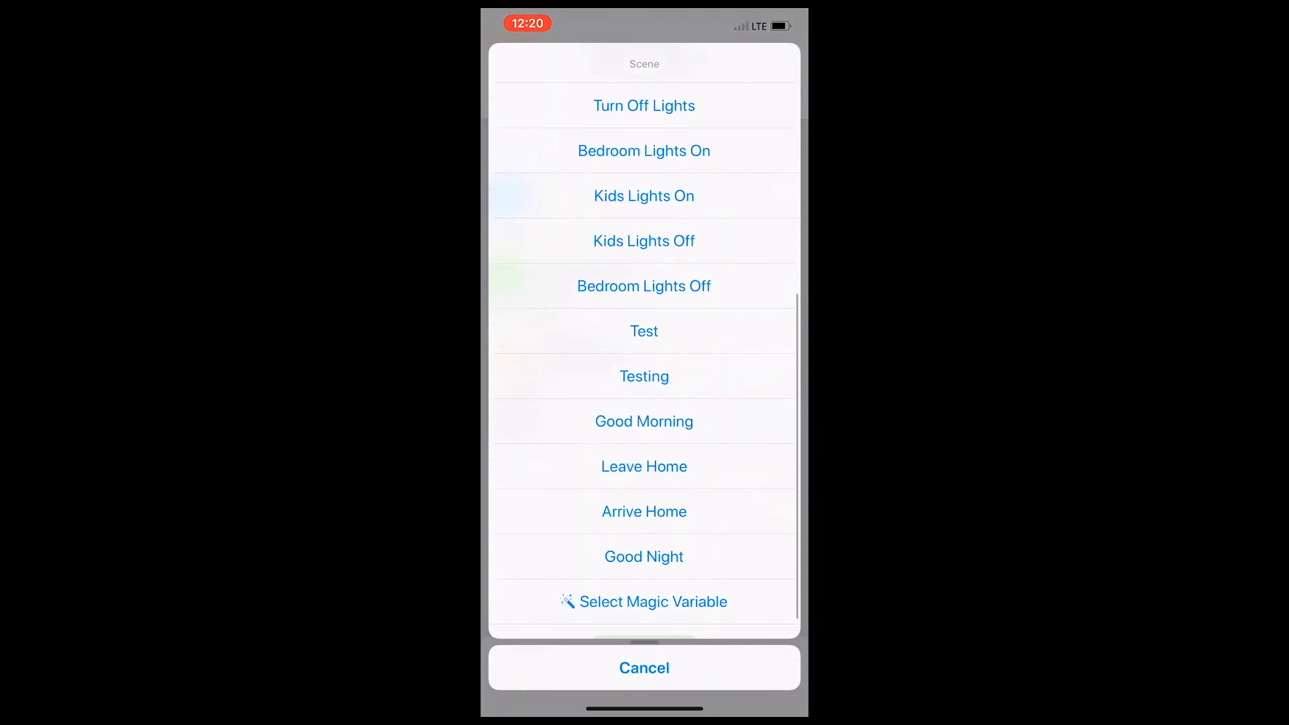
pyautogui.click(643, 376)
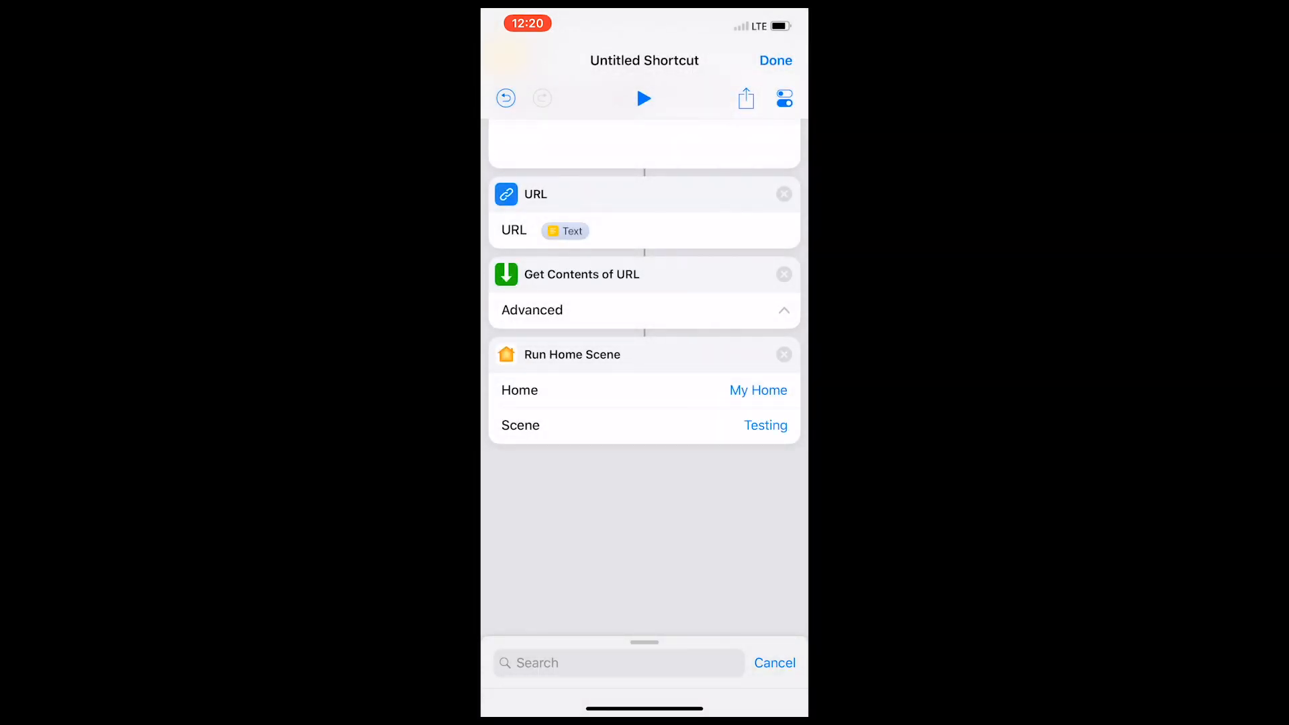
# Step: In the shortcut's settings, name it Home Movie Night
pyautogui.click(782, 98)
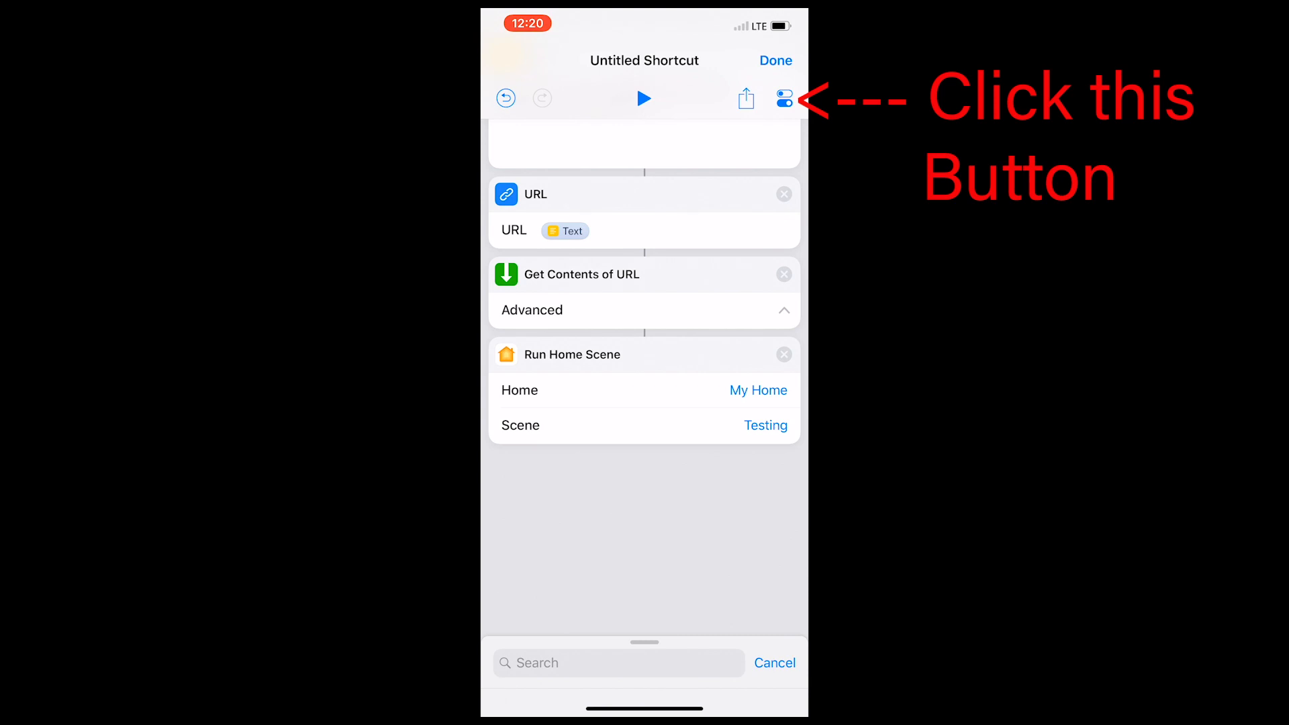
pyautogui.click(784, 98)
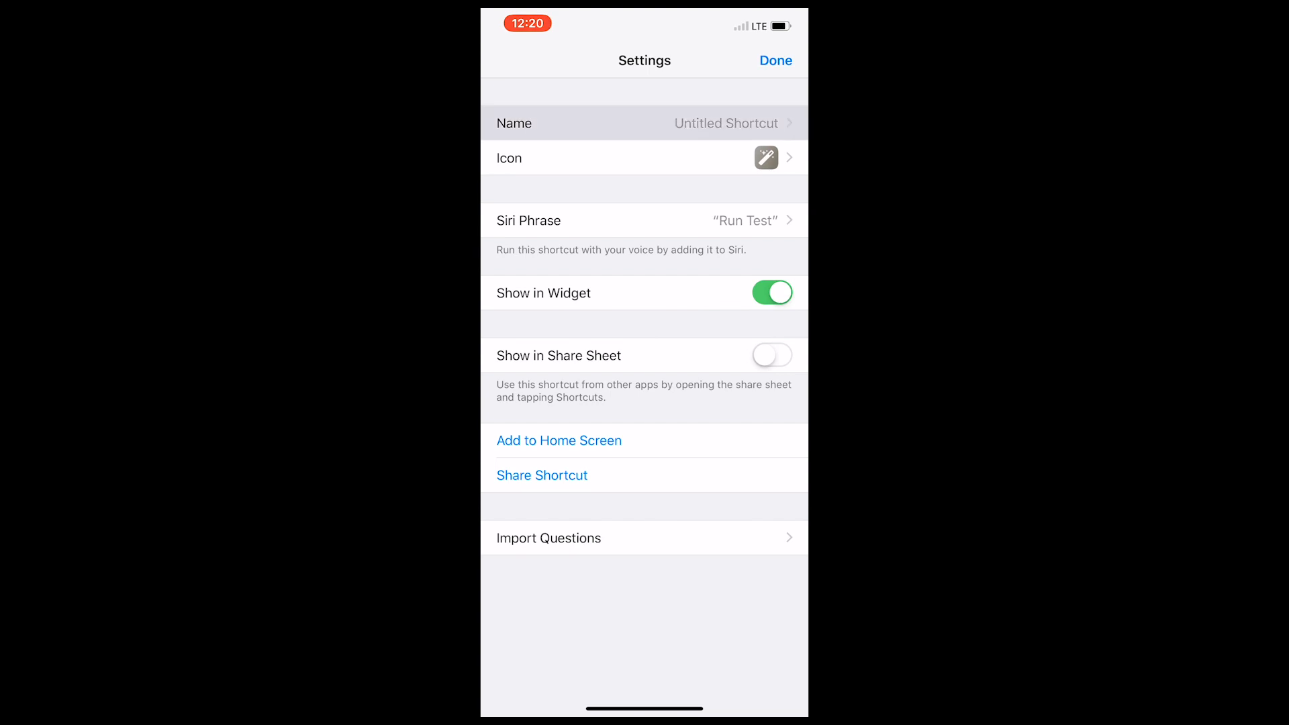
pyautogui.click(643, 122)
pyautogui.write('Home Movie Night')
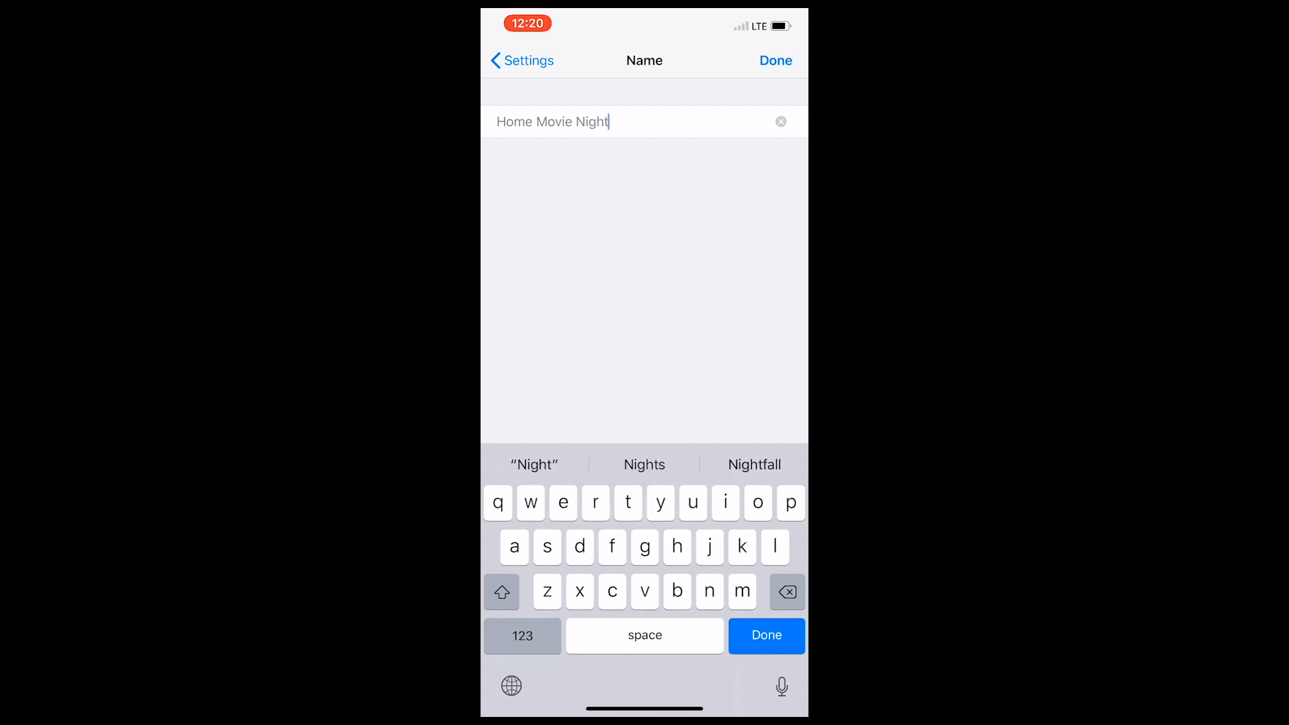
pyautogui.click(765, 635)
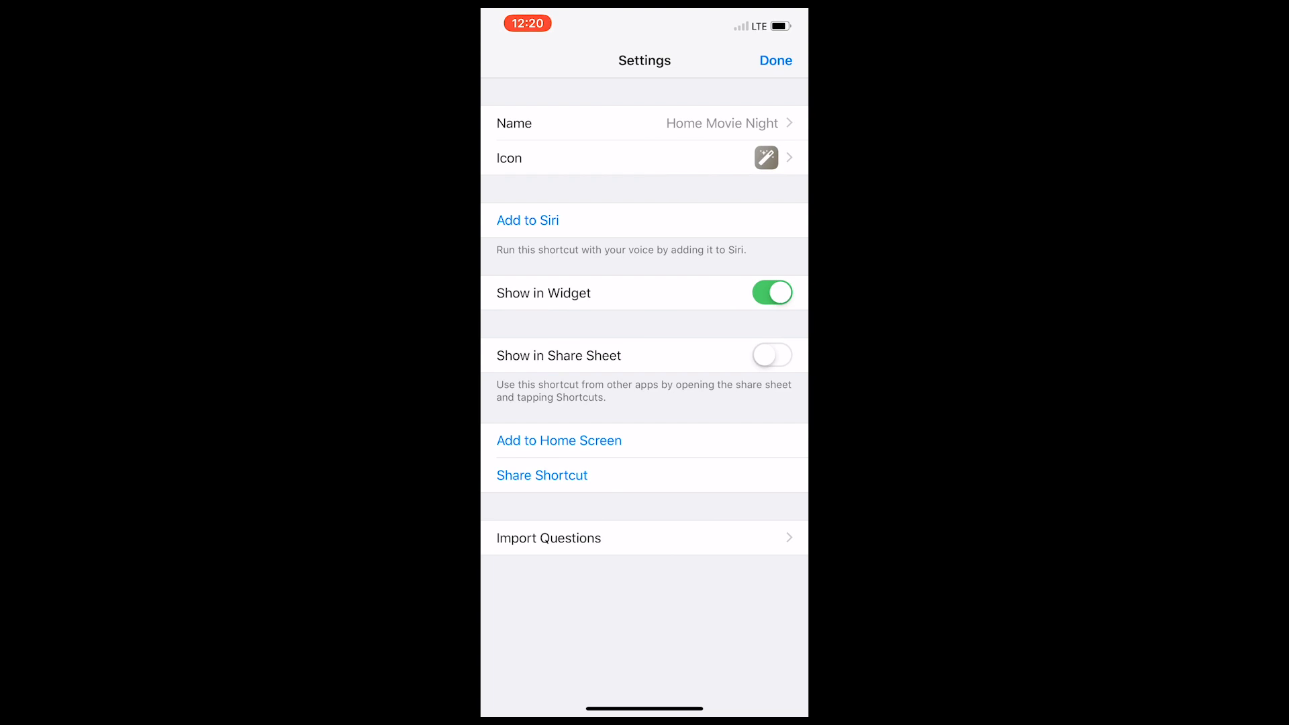
# Step: Add it to Siri by recording the phrase 'Turn on Home Movie Night'
pyautogui.click(526, 219)
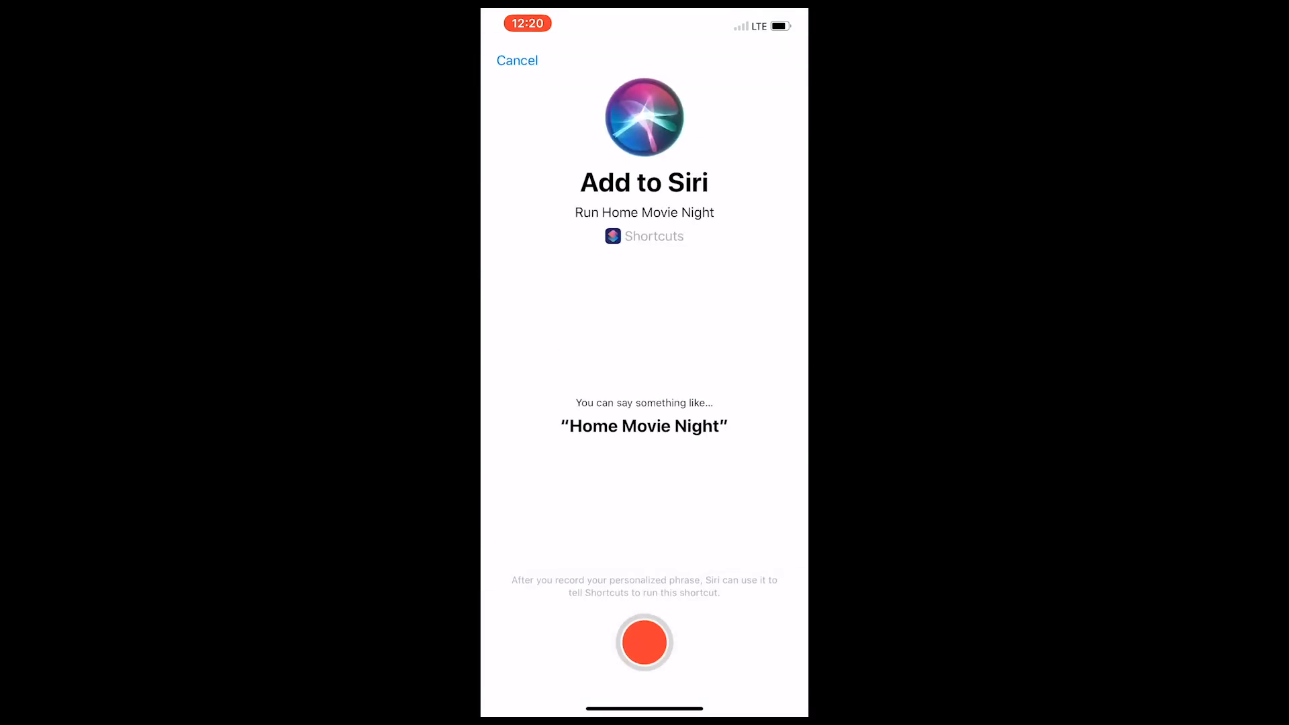
pyautogui.click(644, 642)
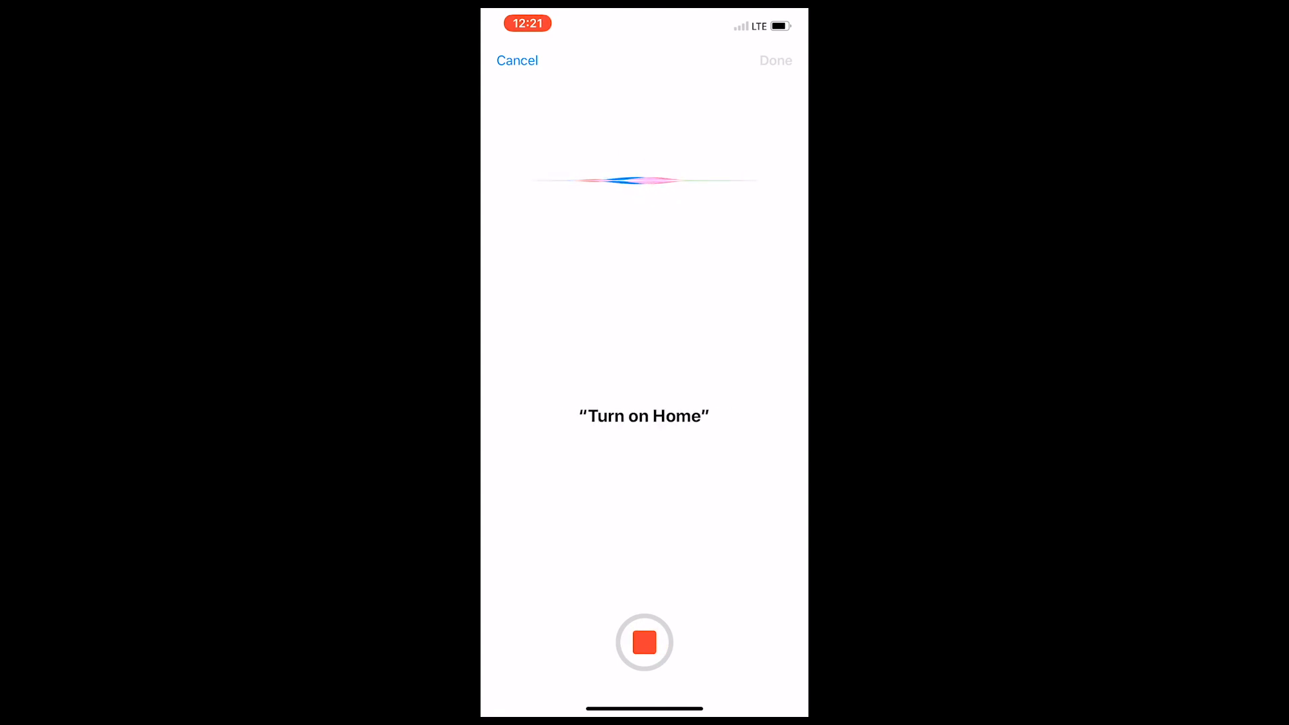
pyautogui.click(643, 642)
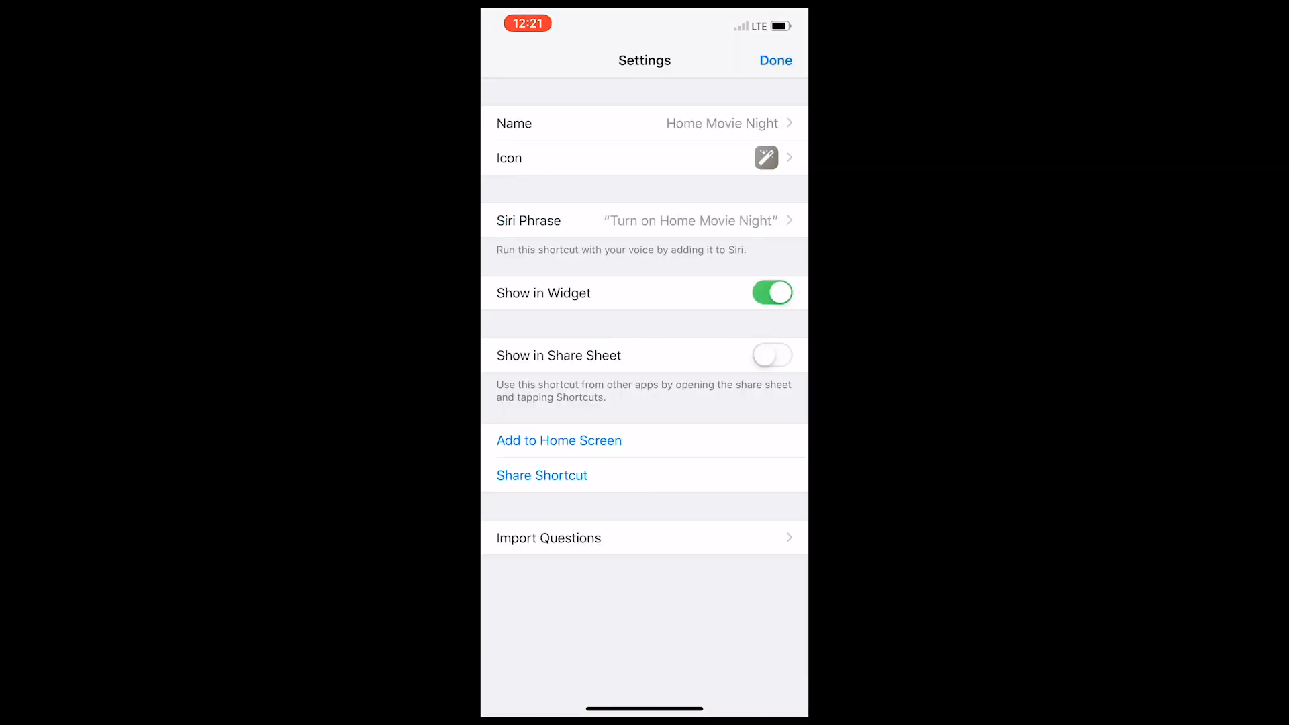
pyautogui.click(774, 60)
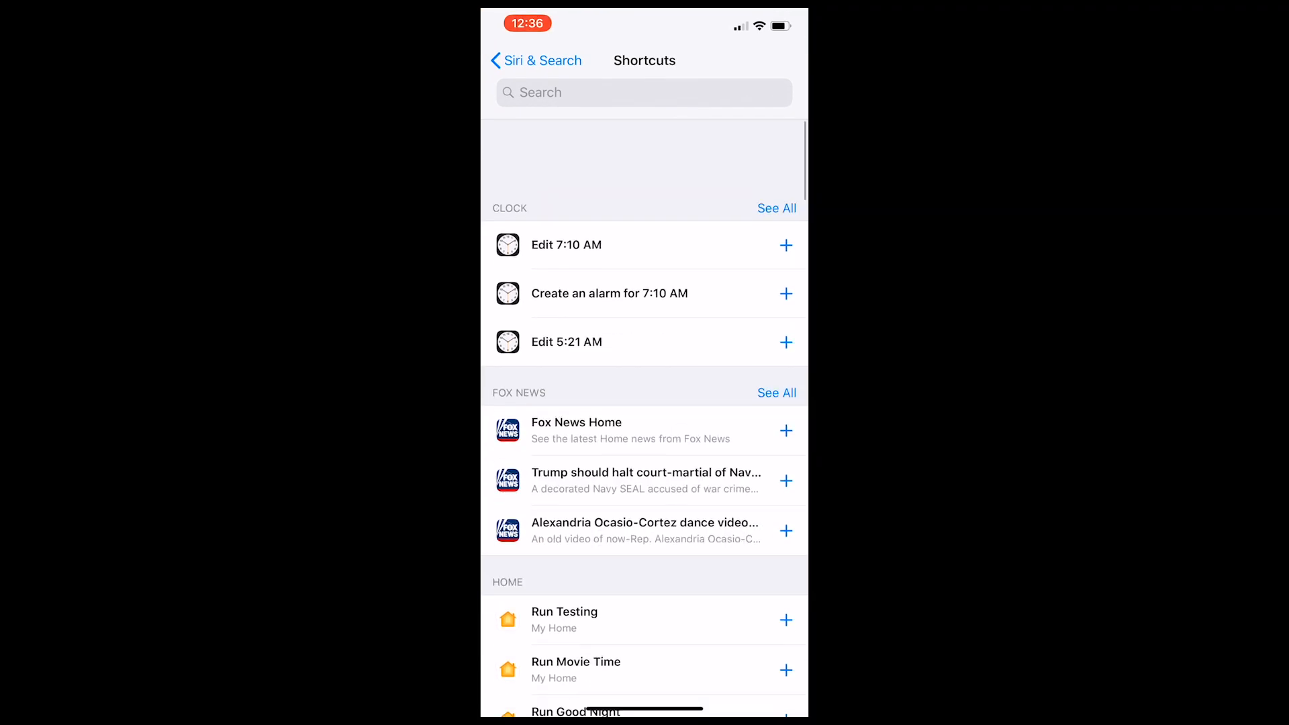
# Step: Scroll to the Shortcuts suggestions and start adding Run Home Movie Night to Siri
pyautogui.scroll(-3)
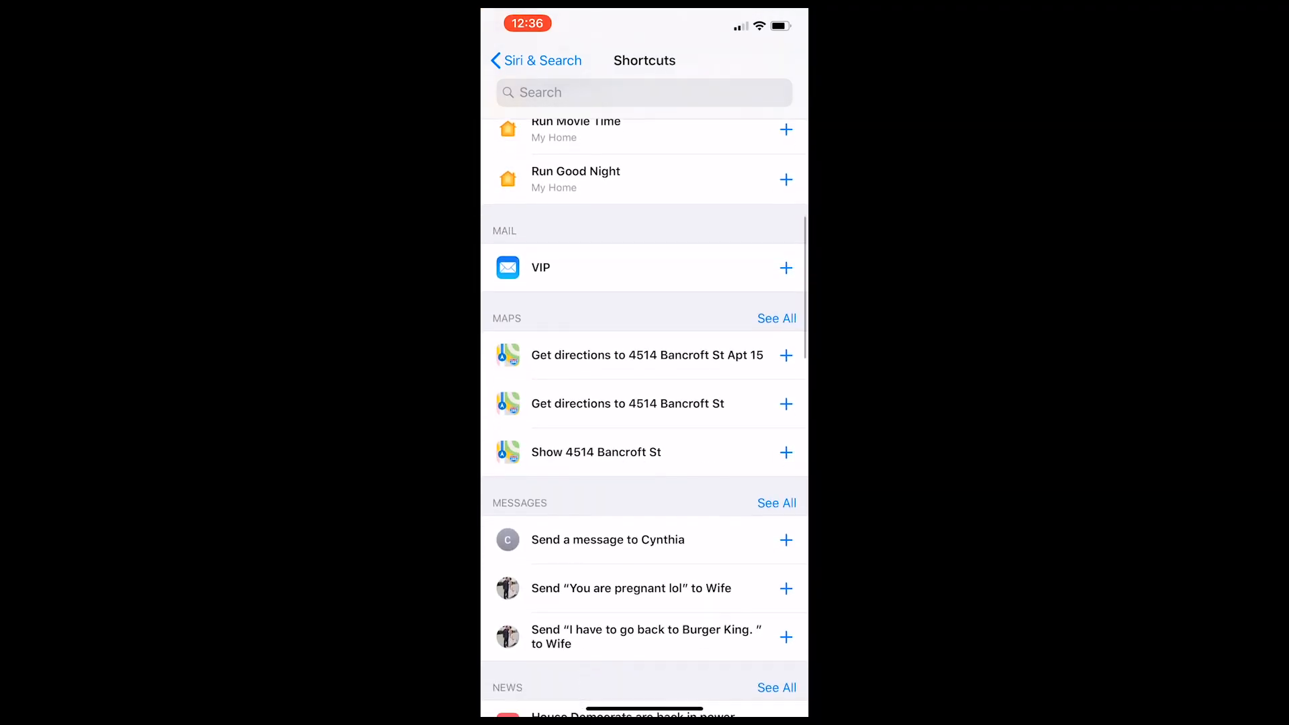
pyautogui.scroll(-3)
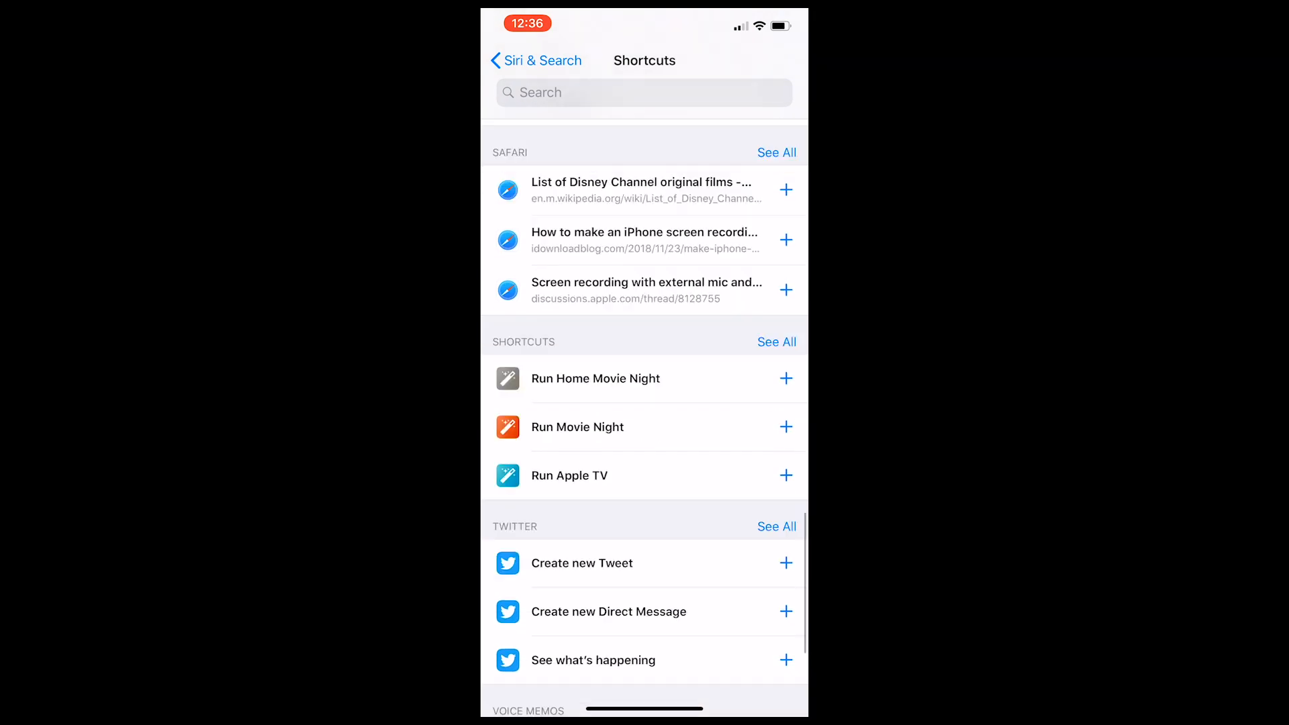
pyautogui.scroll(-3)
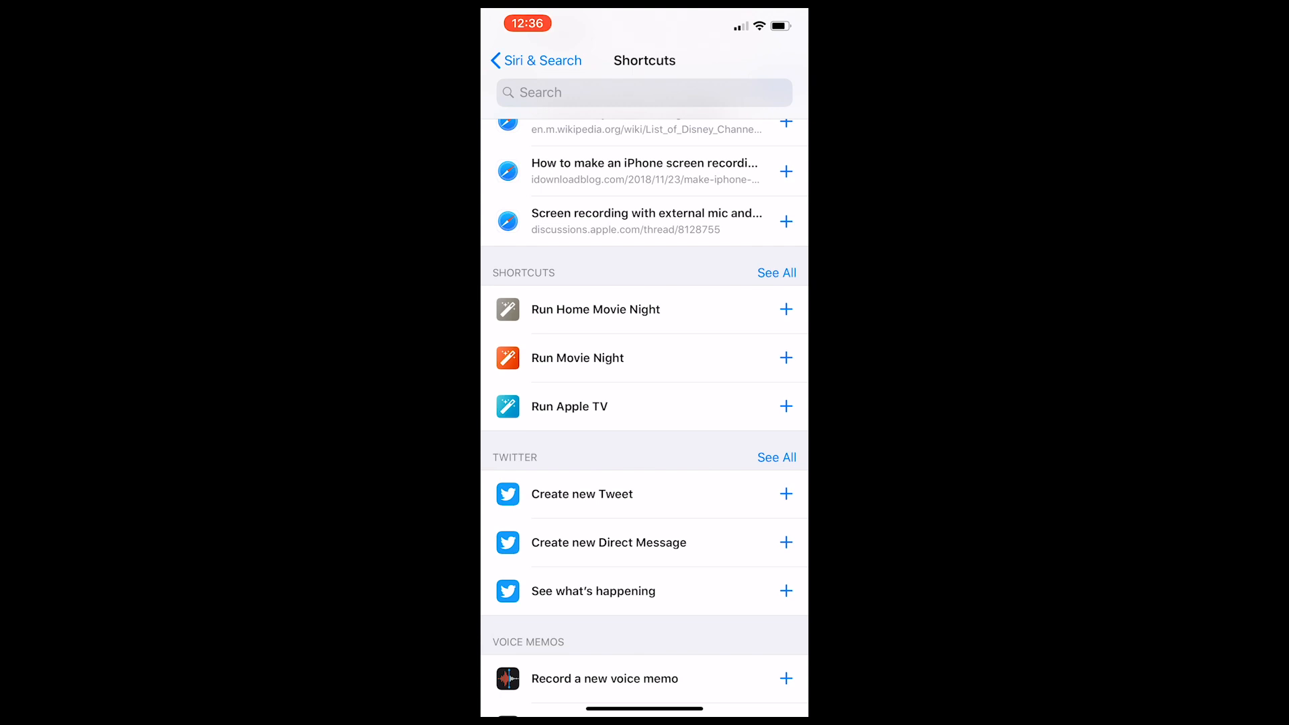
pyautogui.click(784, 309)
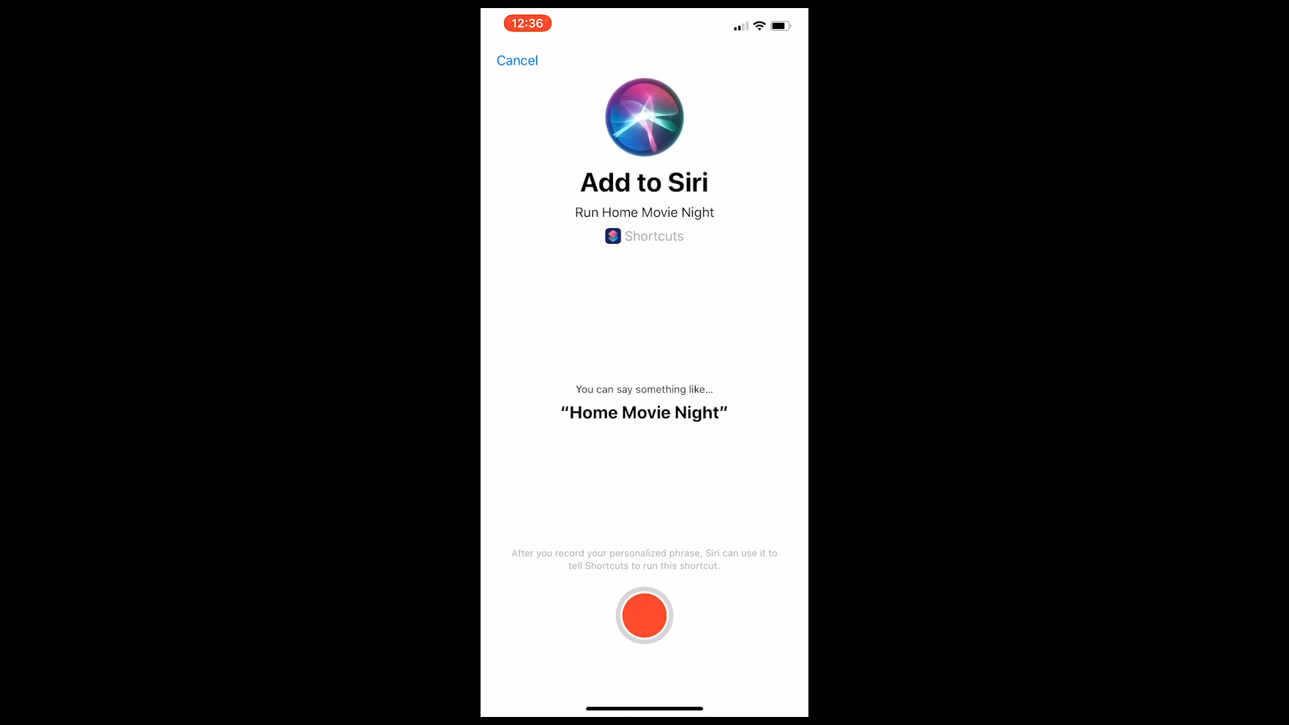
# Step: Record and stop the spoken Siri phrase for the shortcut
pyautogui.click(644, 615)
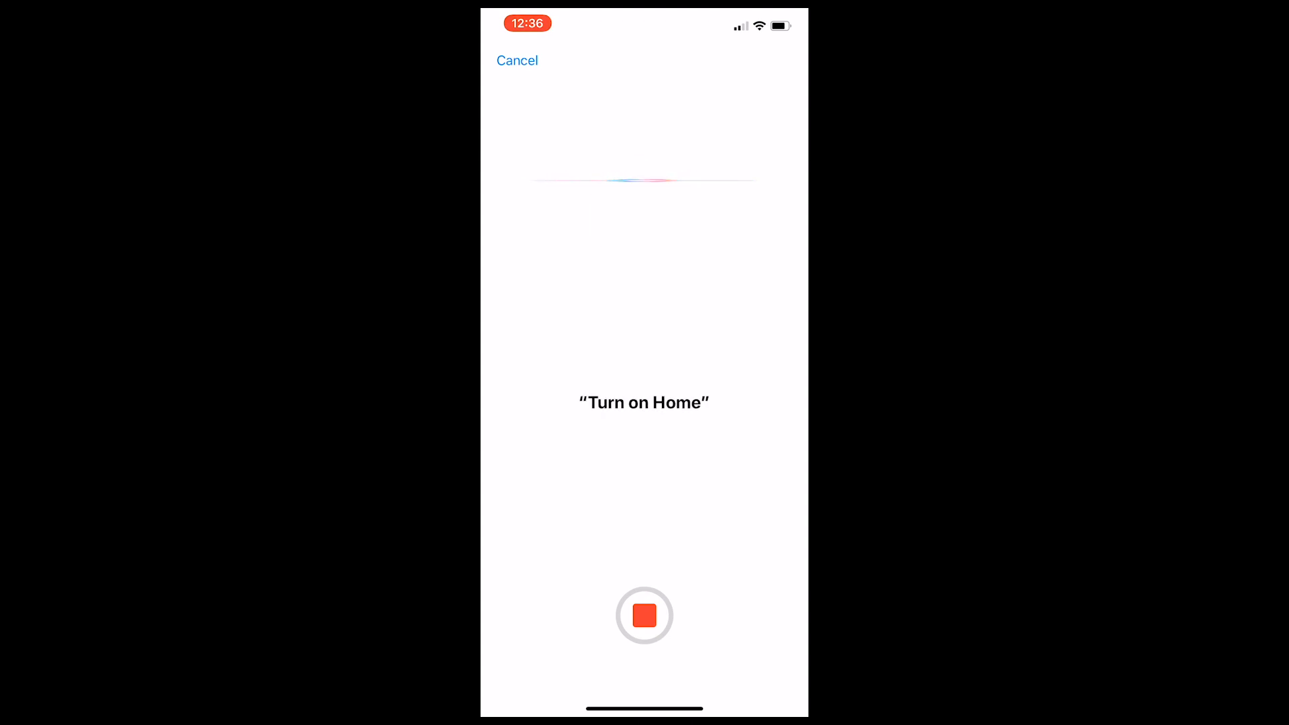
pyautogui.click(645, 615)
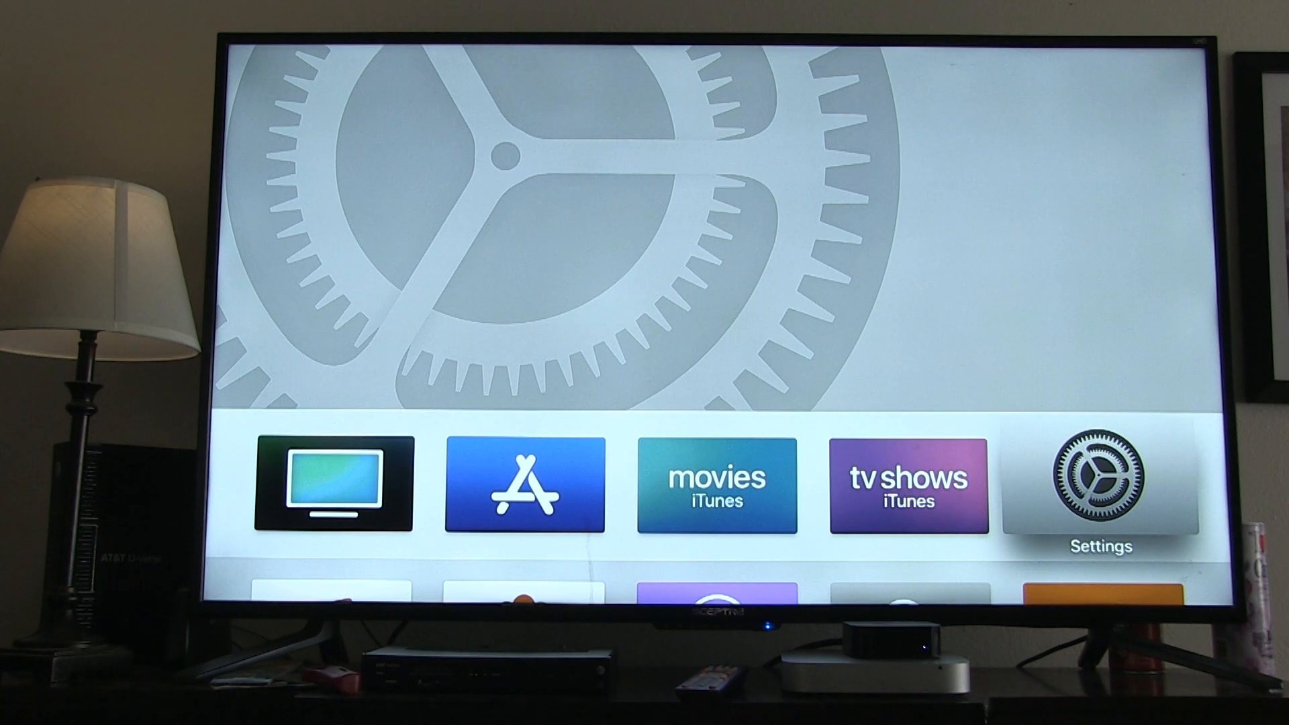
pyautogui.scroll(-3)
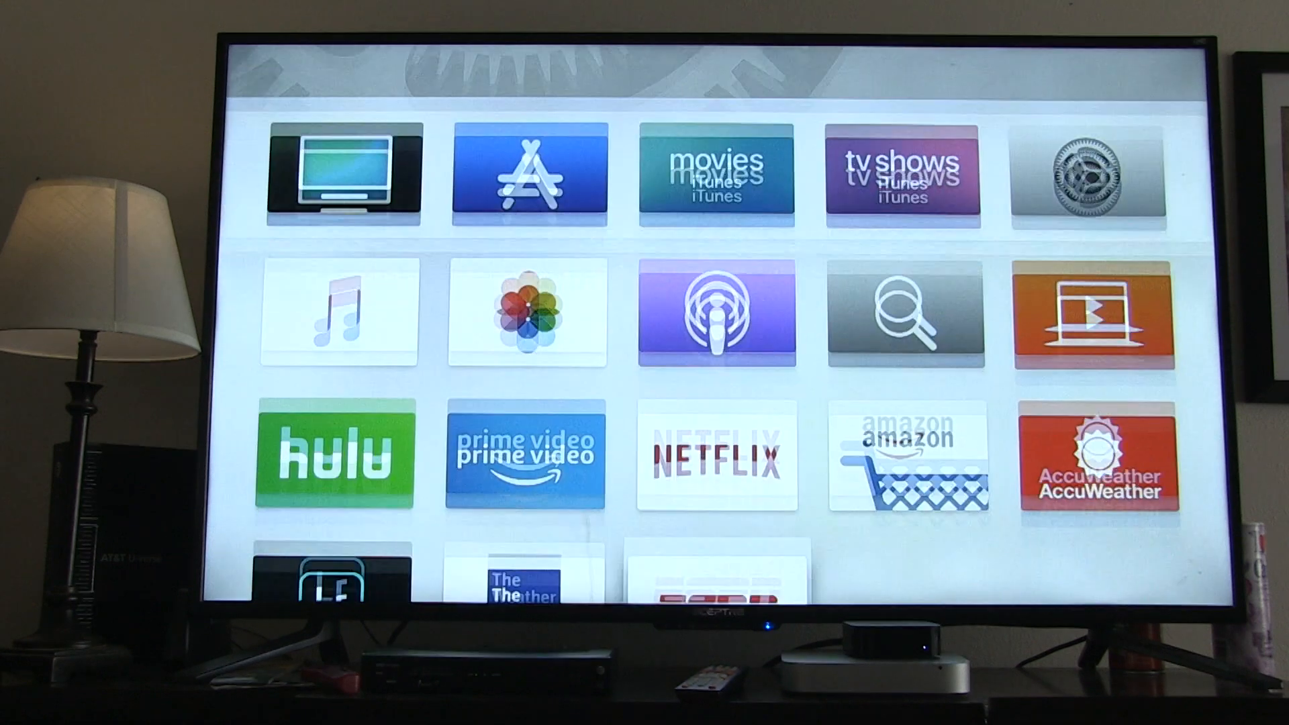